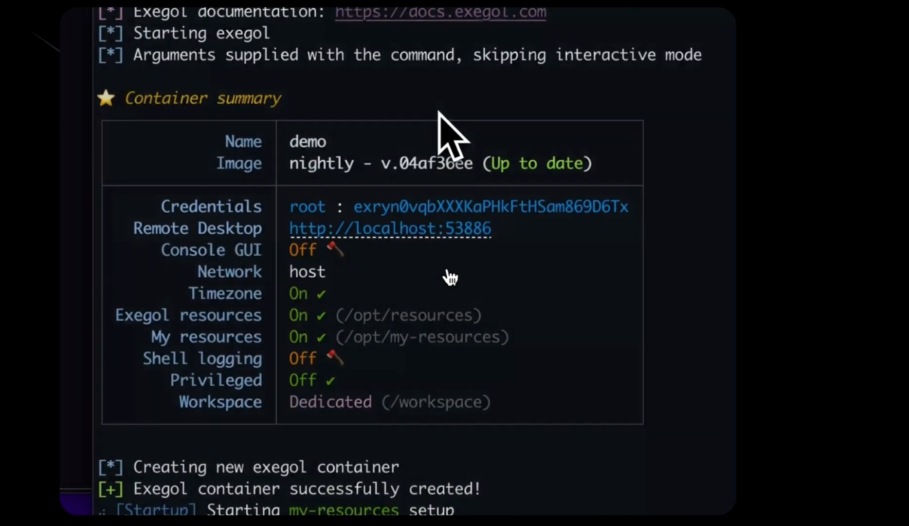
- Install Exegol Community: accept EULA and terms, decline subscription, confirm both resource downloads
scroll("down", 3)
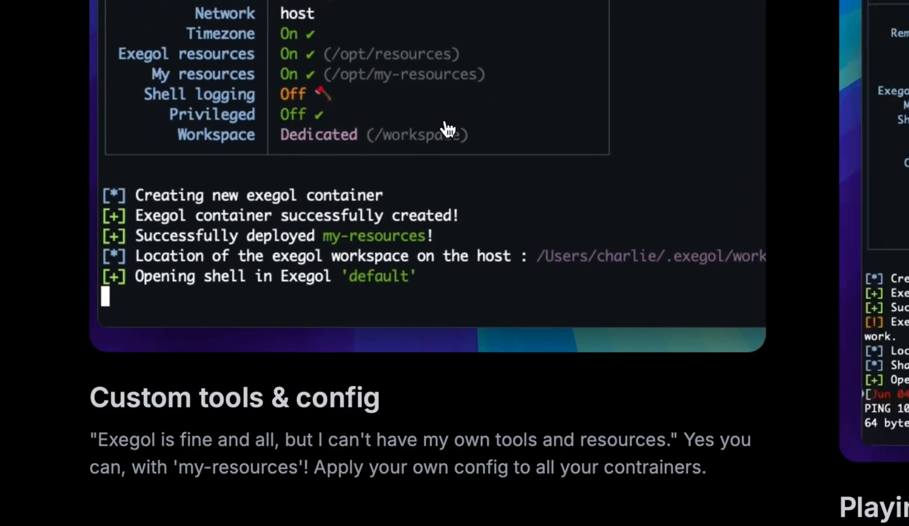
scroll("down", 3)
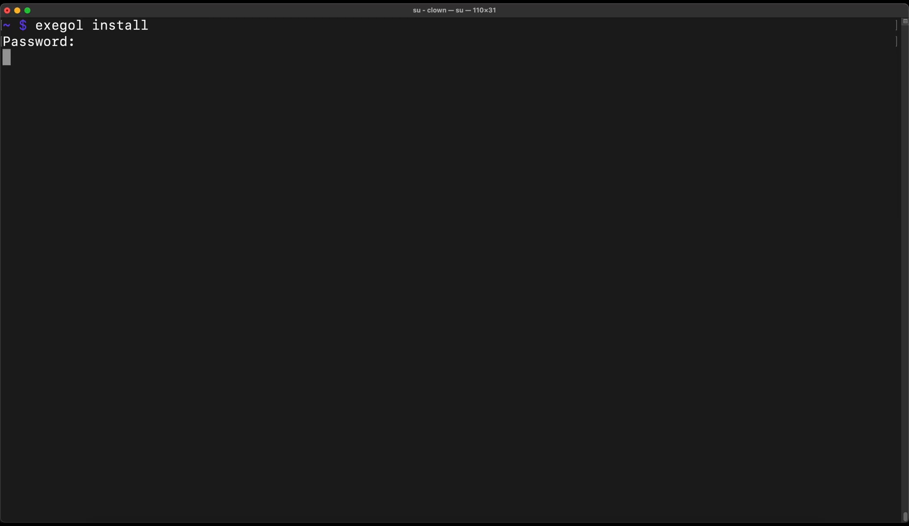
key("Return")
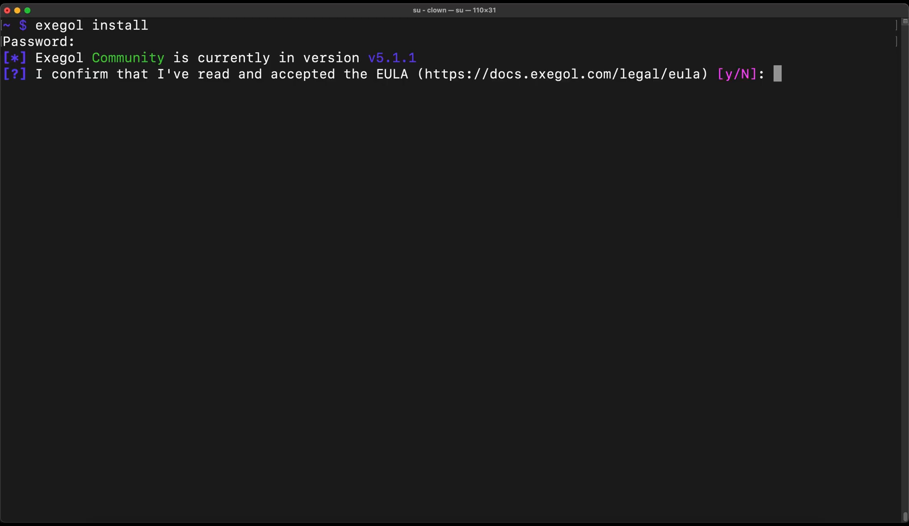
type("y")
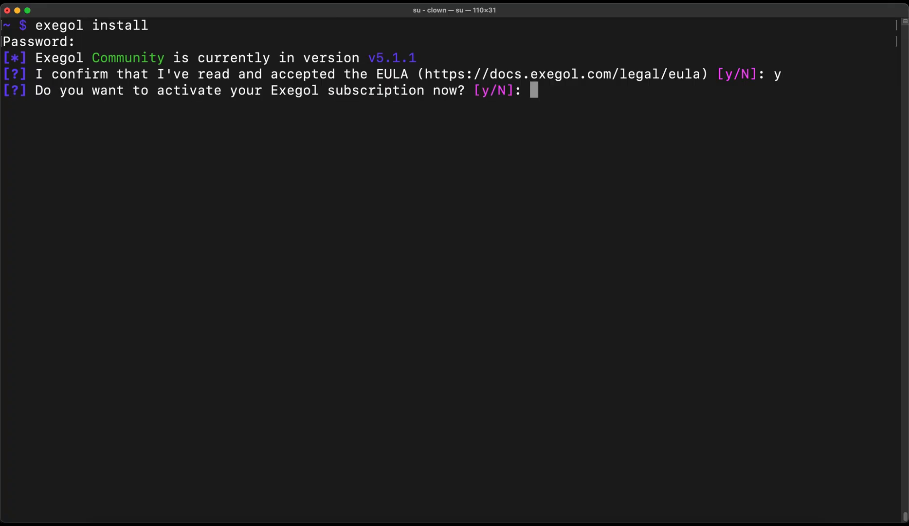
type("N")
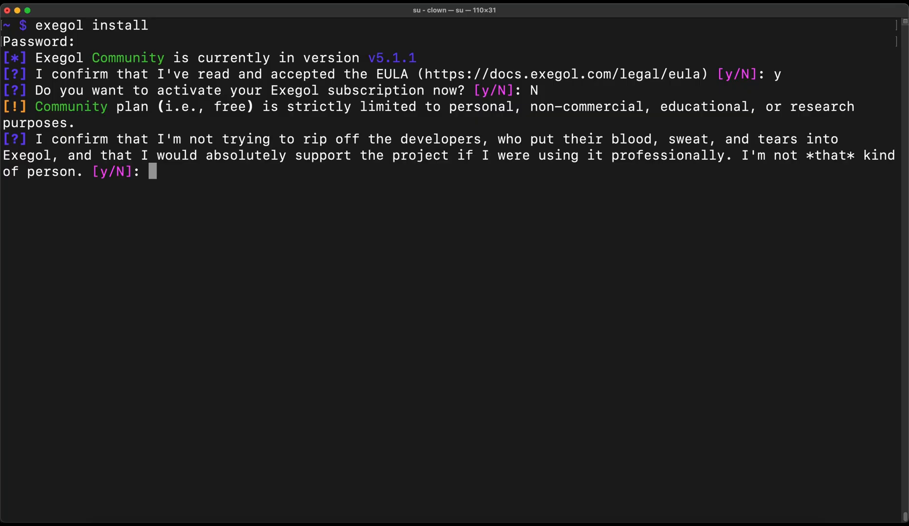
type("y")
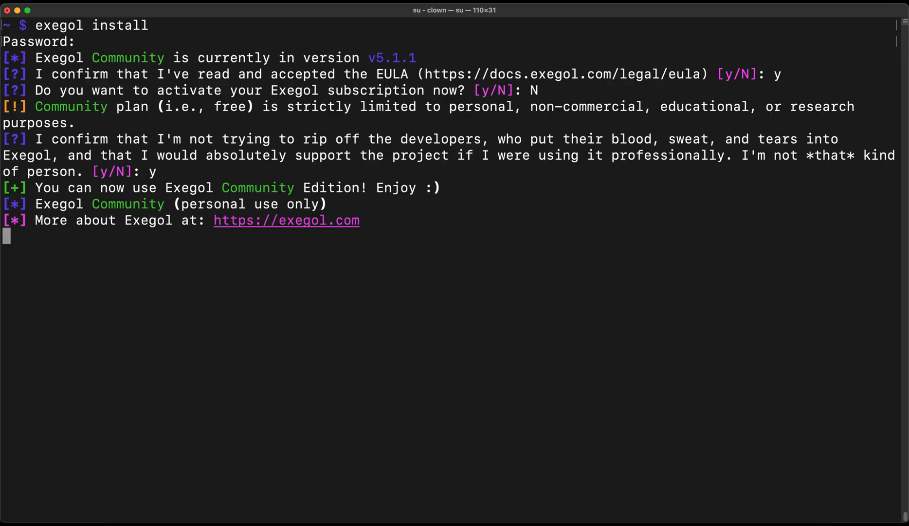
key("enter")
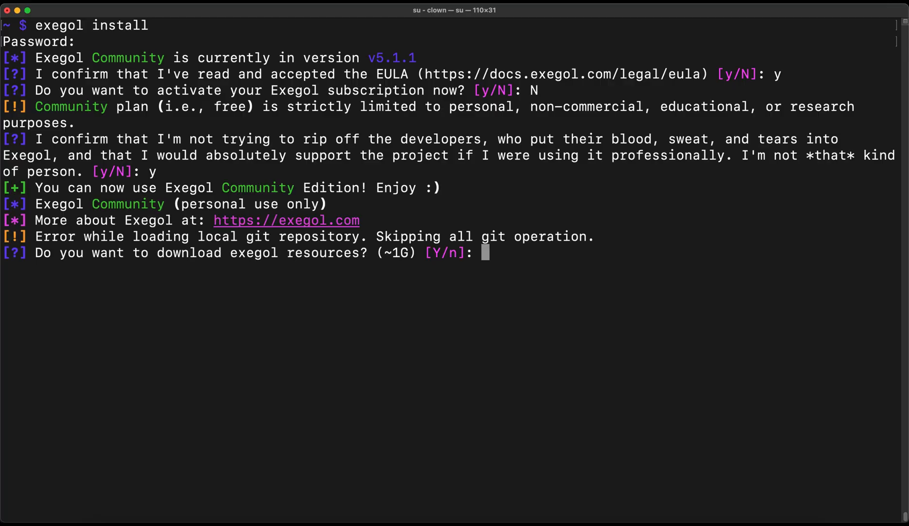
type("Y")
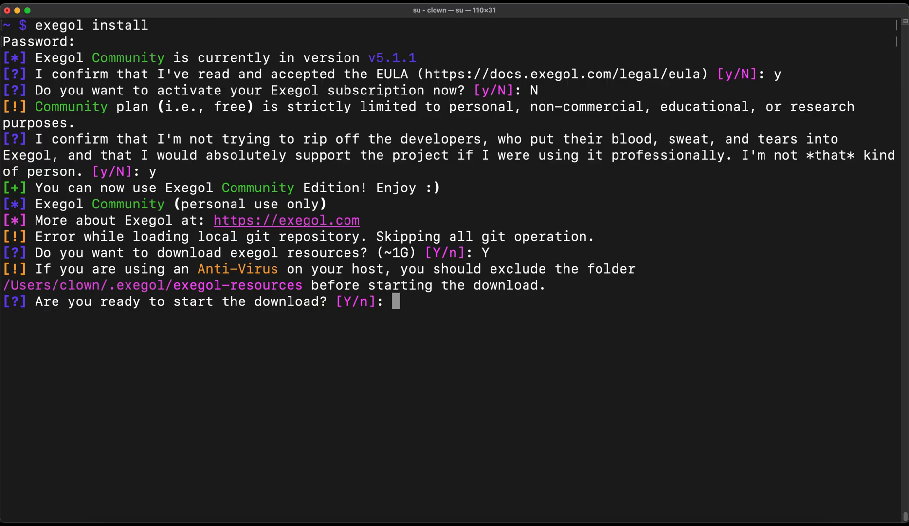
type("Y")
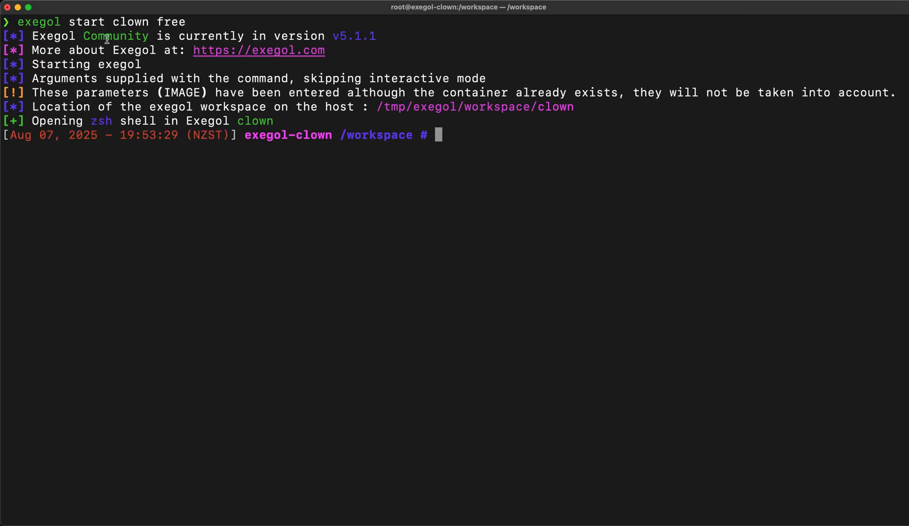
- Highlight words in the clown container's startup output, then run hxedit image.png
double_click(115, 36)
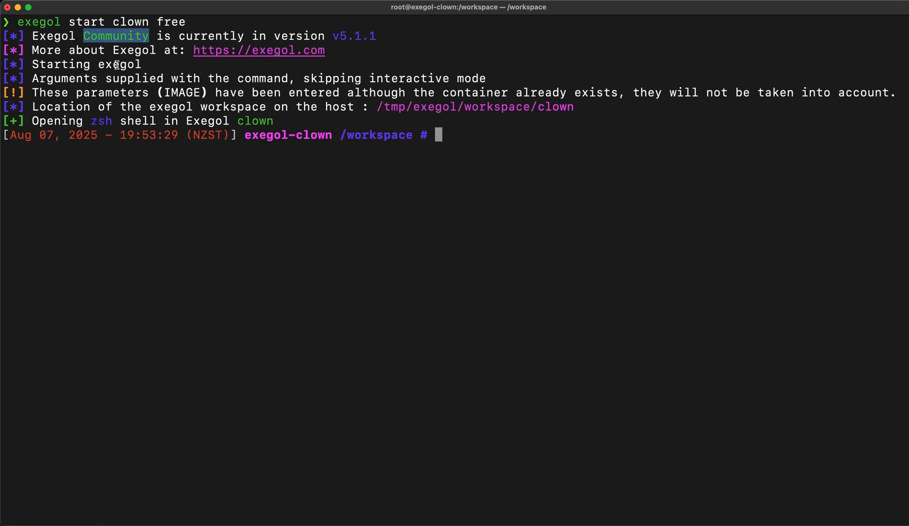
double_click(496, 107)
type("id")
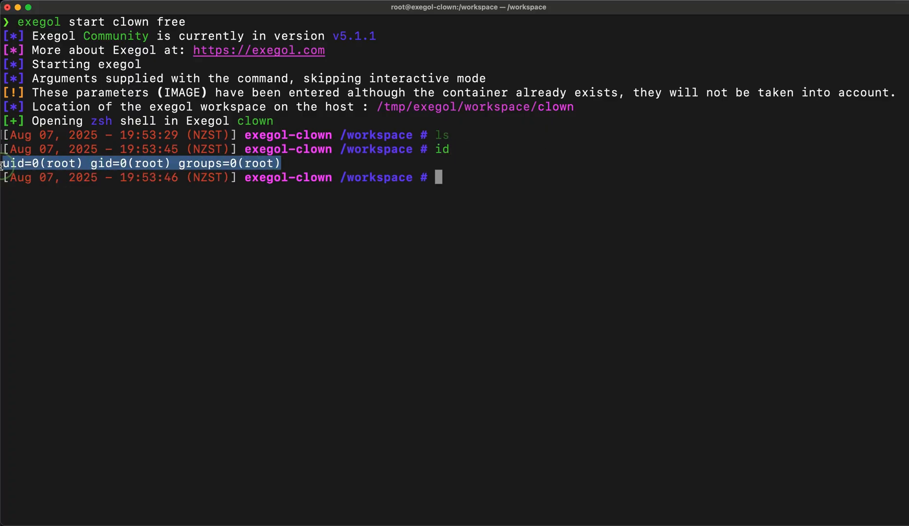
type("hxedit image.png")
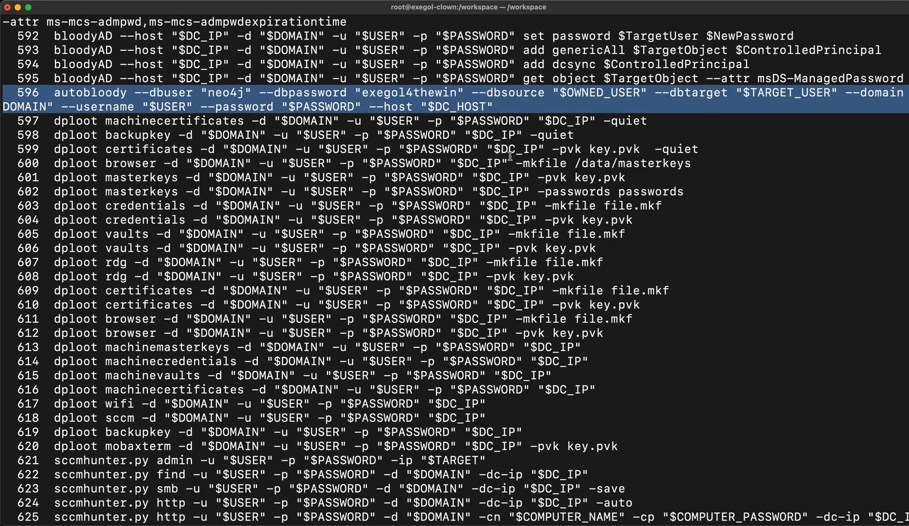
- Scroll the clown shell output and run history to list the preloaded tool commands
scroll("down", 3)
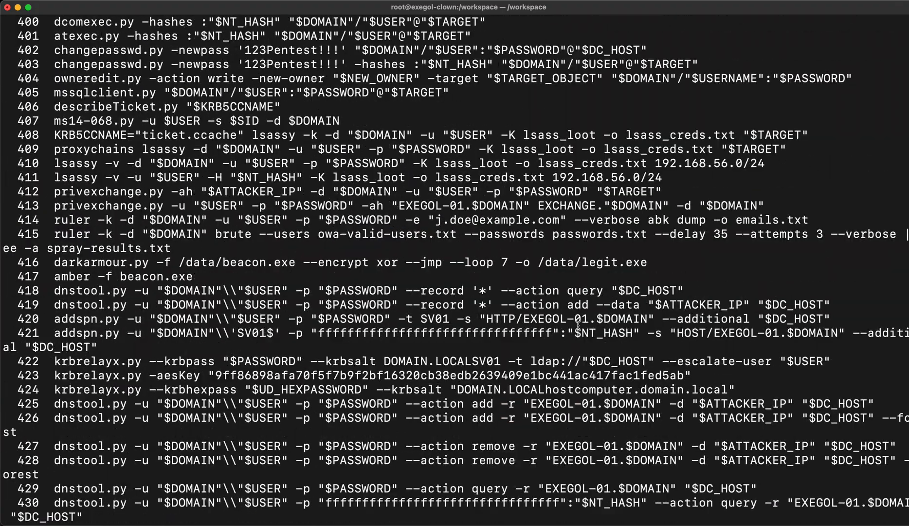
type("history")
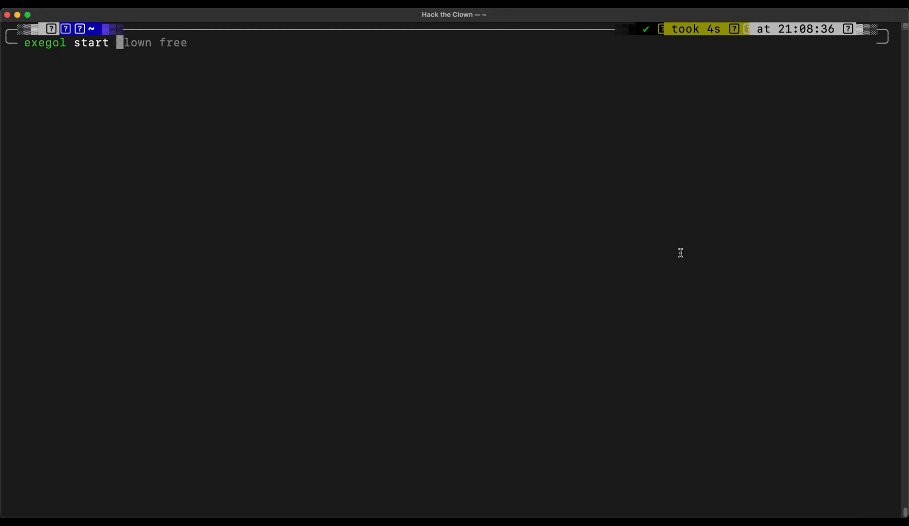
- Start the honeypot container with --log and replay 08-08-2025_21-09-11_shell.asciinema.gz in asciinema
type("honeypo")
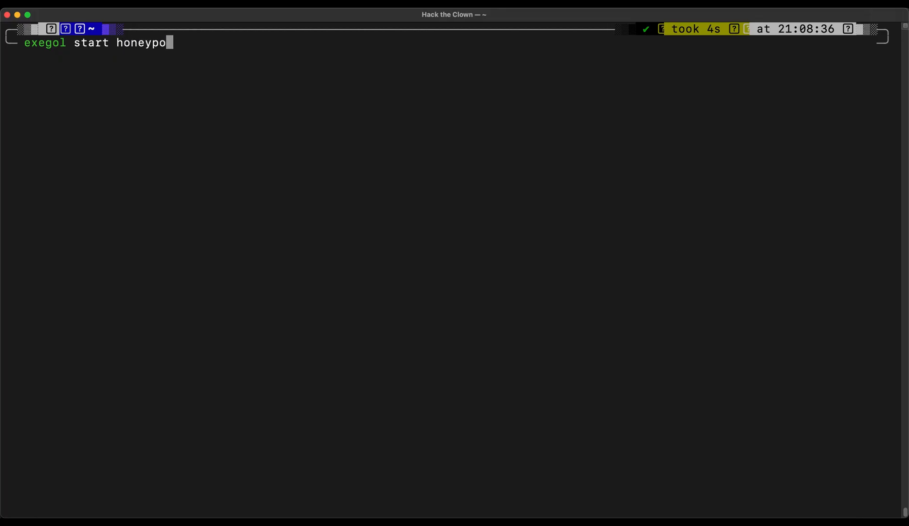
type("t free --log")
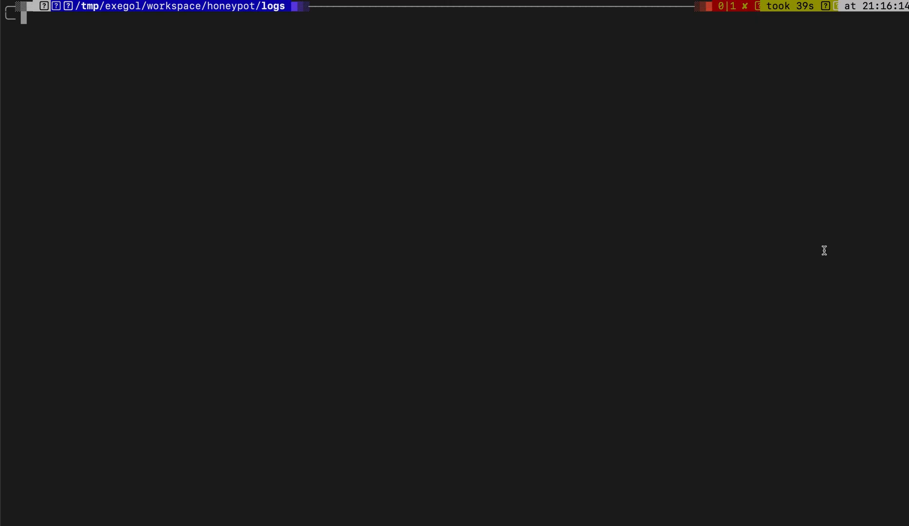
type("ls")
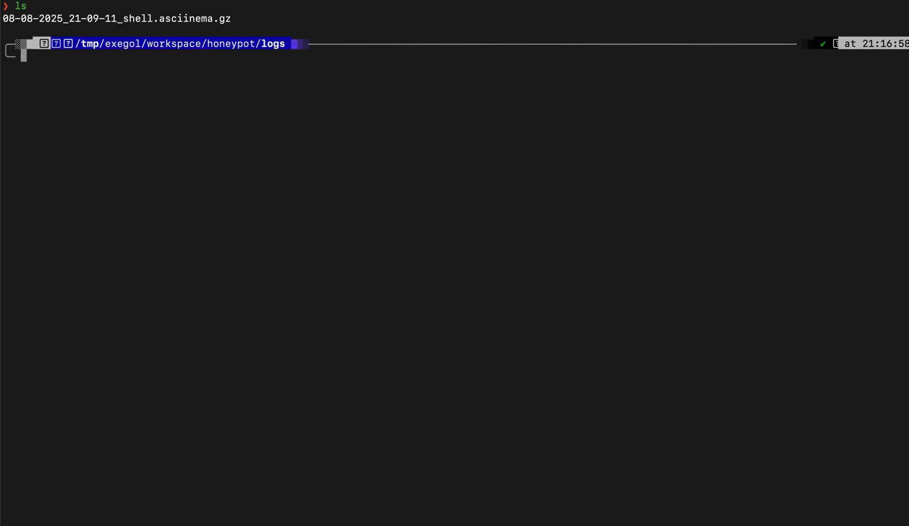
type("gunzip -c 08-08-2025_21-09-11_shell.asciinema.gz | asciinema play -")
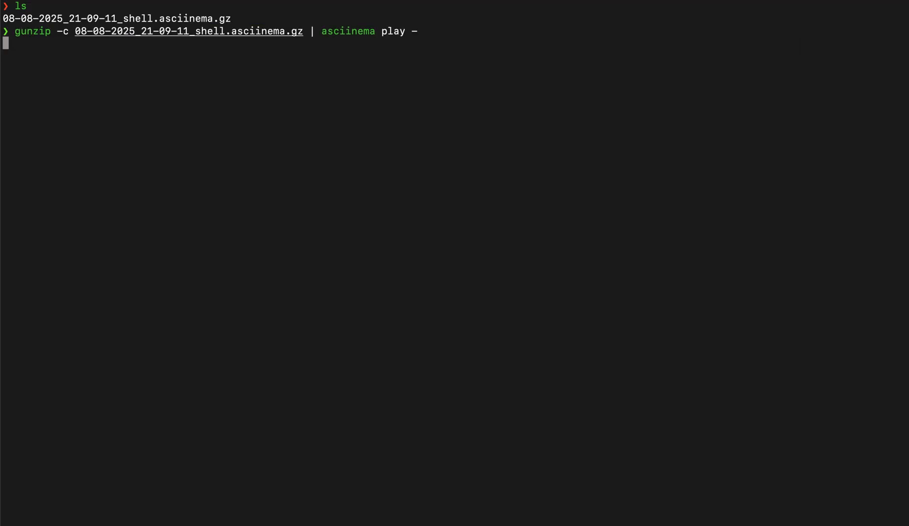
key("Return")
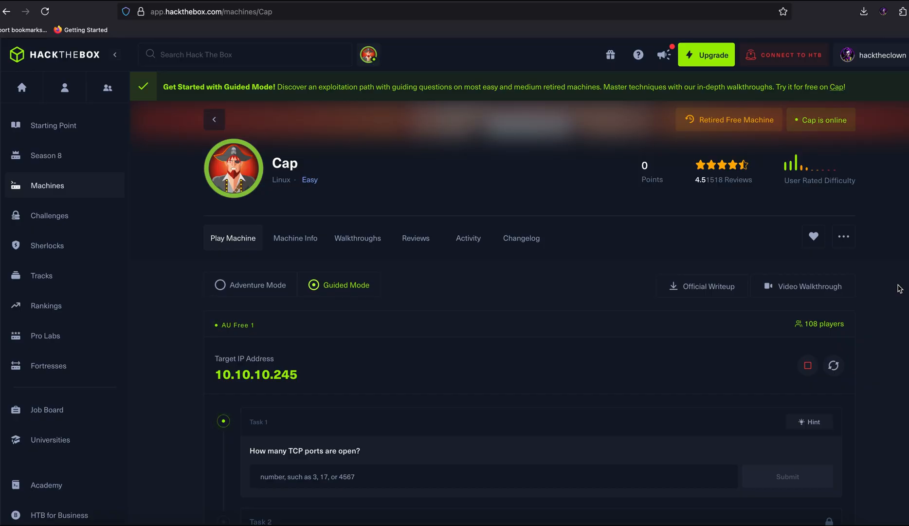
- Spawn Cap in Guided Mode on Hack The Box to get target IP 10.10.10.245
left_click(255, 374)
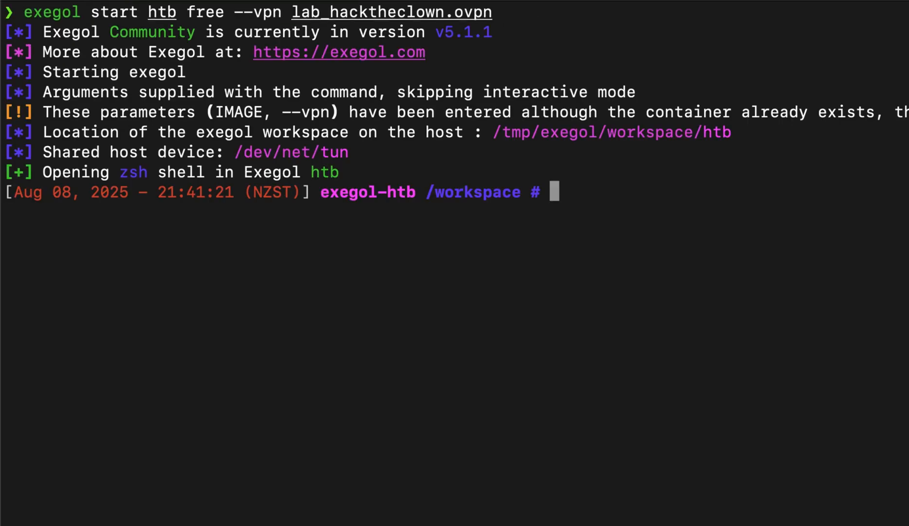
- Ping 10.10.10.245, then enter an nmap -sC -sV full-port scan at min-rate 10000
type("ping 10.10.10.245")
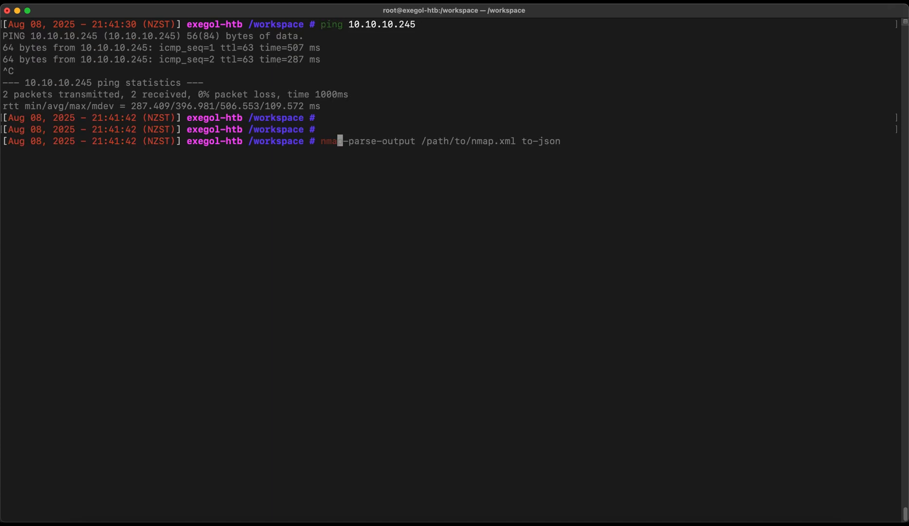
type("nmap -sC -sV -p 139,445,80,21 \"$TARGET\"")
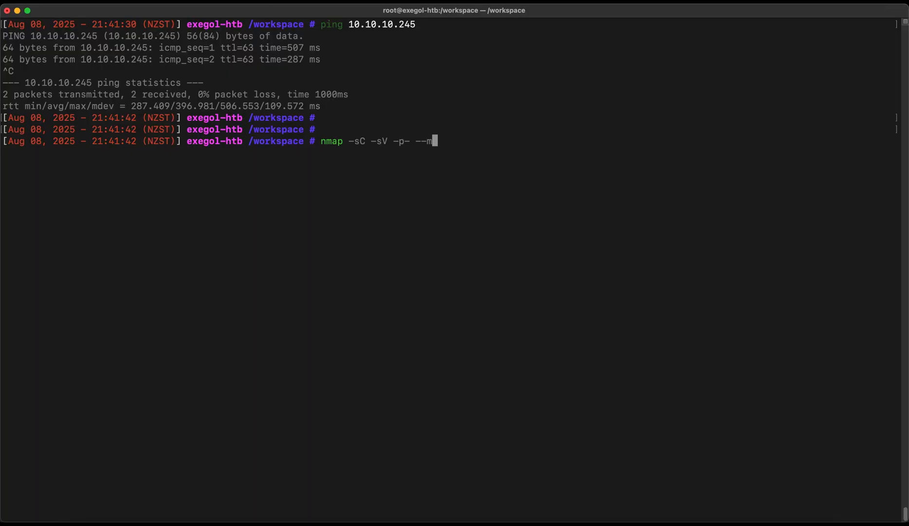
type("in-rate=10")
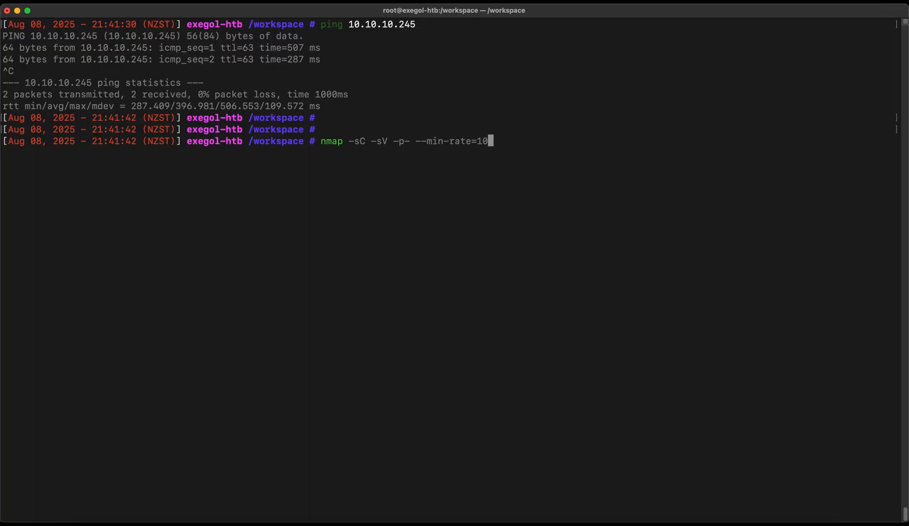
type("000")
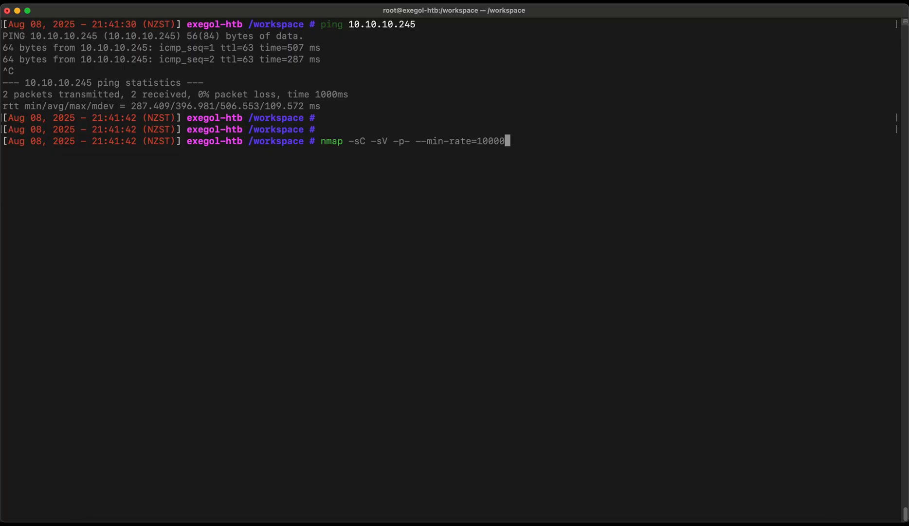
type("10.10.10.245")
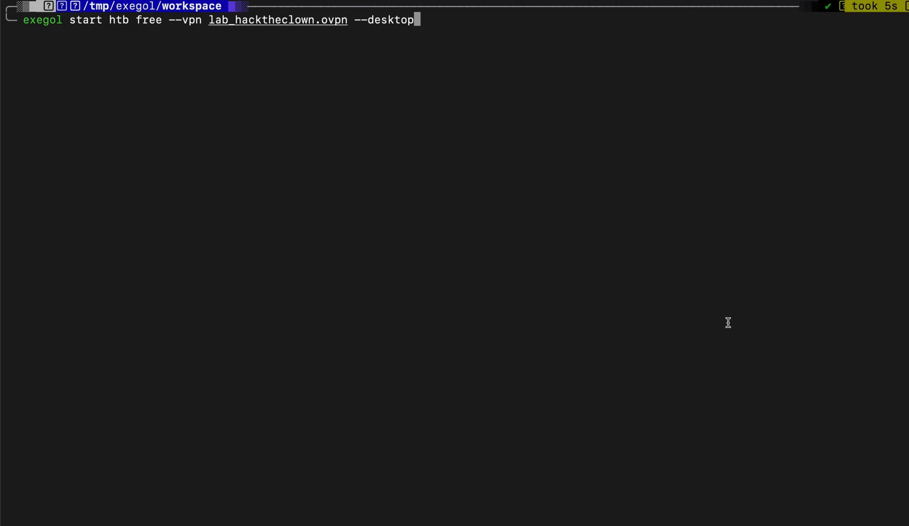
mouse_move(727, 319)
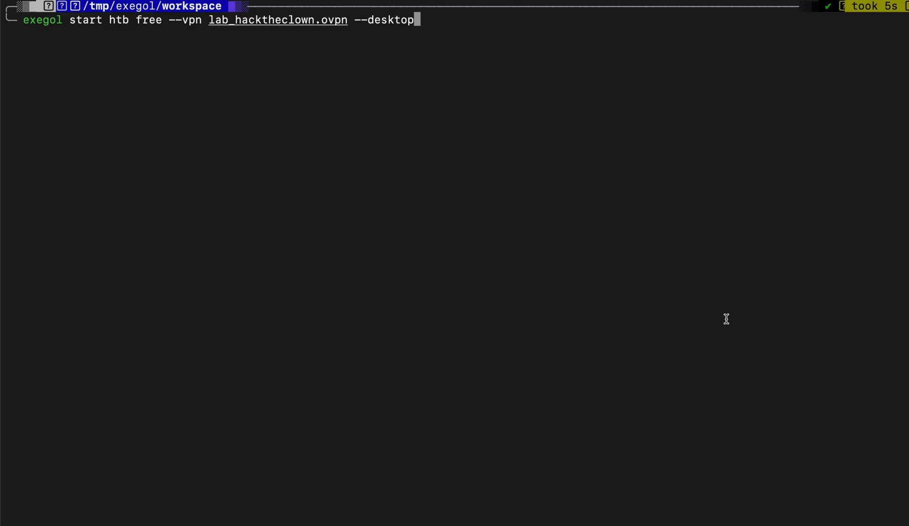
- Start the htb container with the lab_hacktheclown.ovpn VPN and desktop enabled
double_click(389, 19)
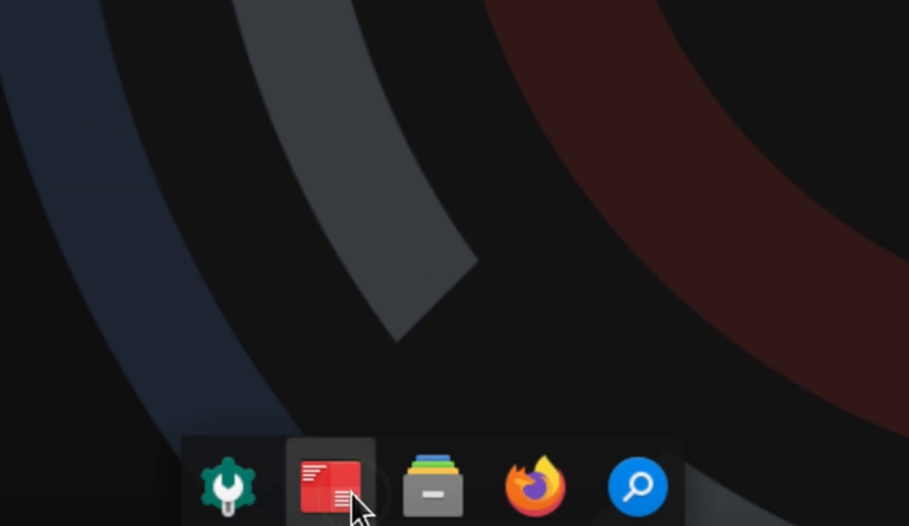
- Open a desktop terminal, hide the Cookie-Editor panel, and run a Security Snapshot
left_click(331, 486)
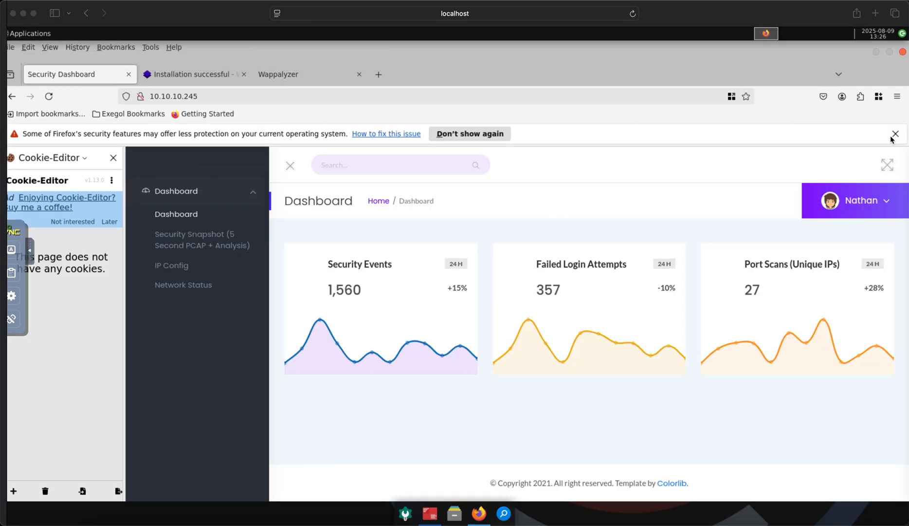
left_click(114, 158)
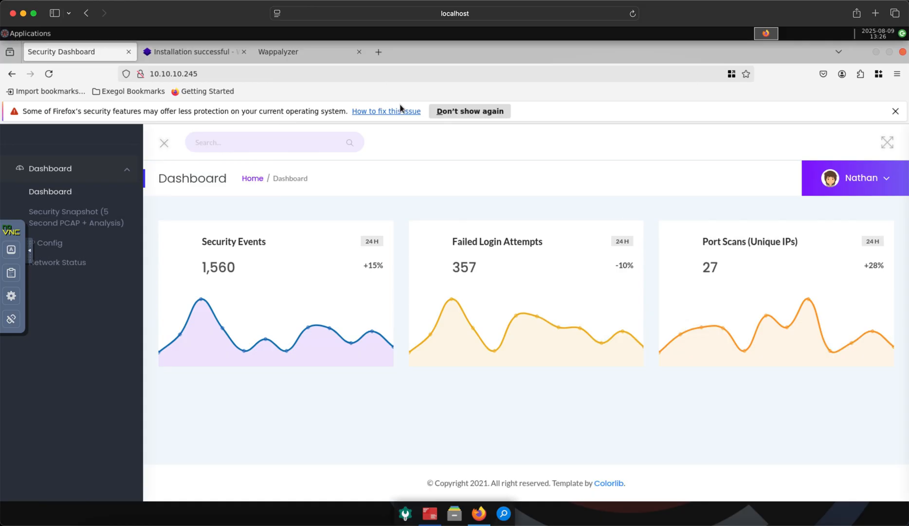
left_click(895, 111)
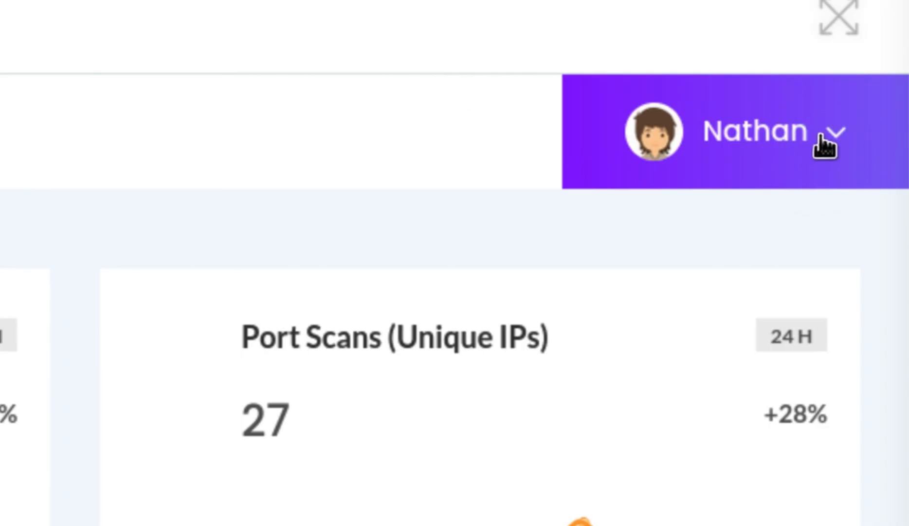
mouse_move(629, 276)
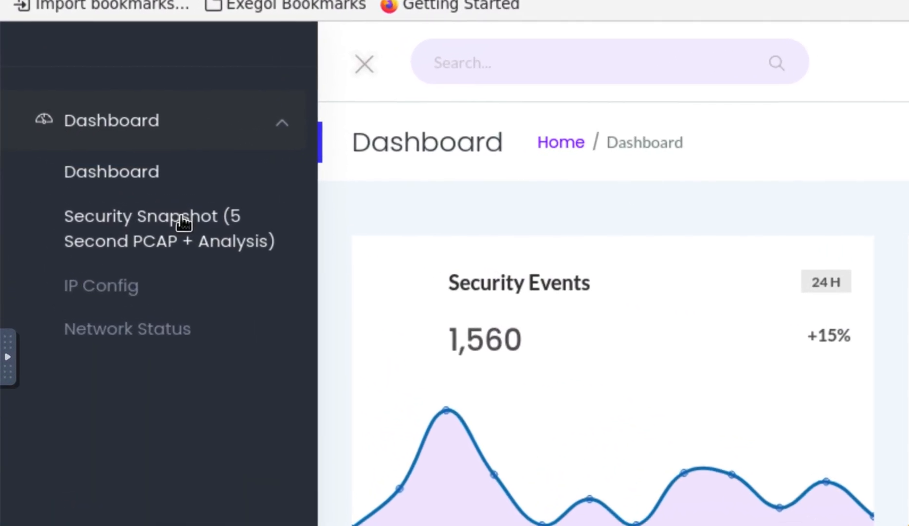
left_click(169, 228)
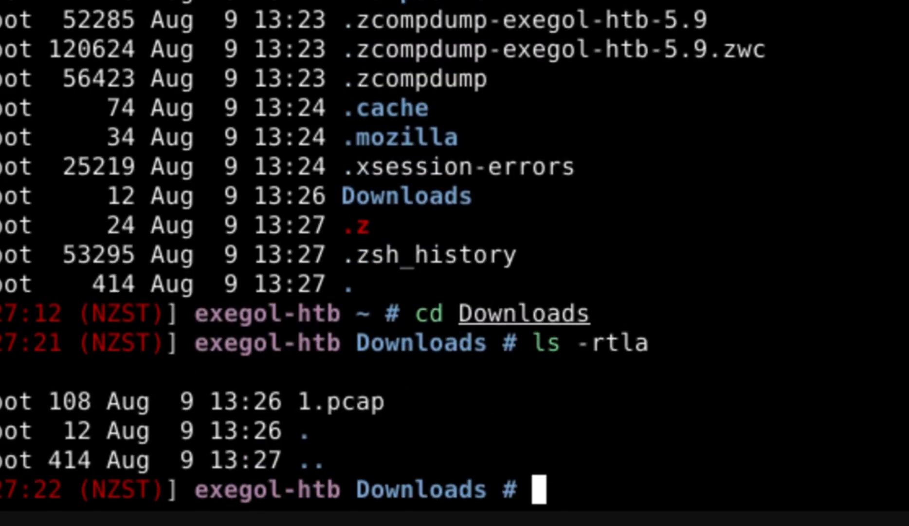
- Open 1.pcap in Wireshark and inspect its single packet to 10.10.10.245
type("open 1.pcap")
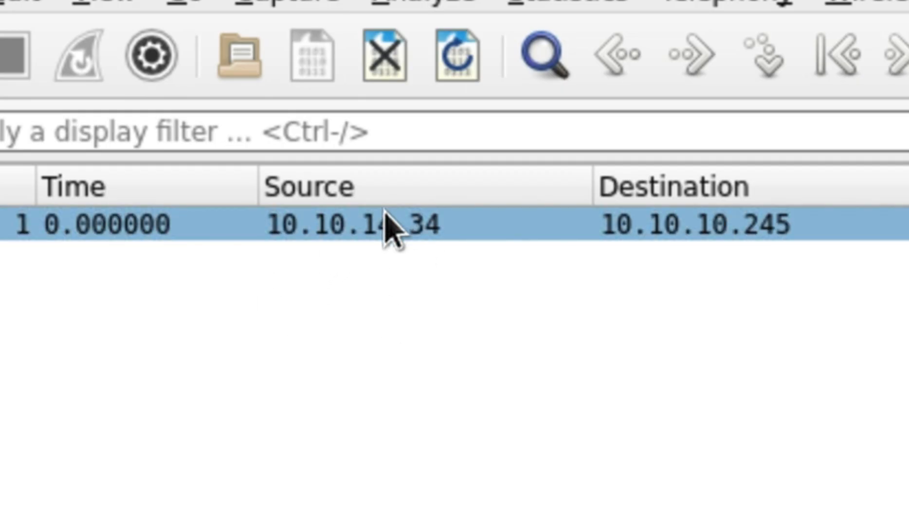
left_click(232, 226)
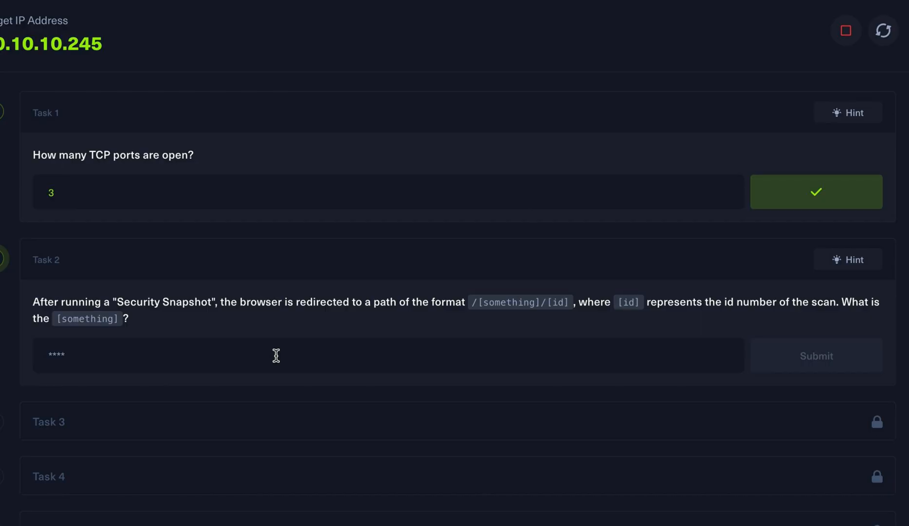
- Enter 'data' as Cap's Task 2 answer and submit it
type("data")
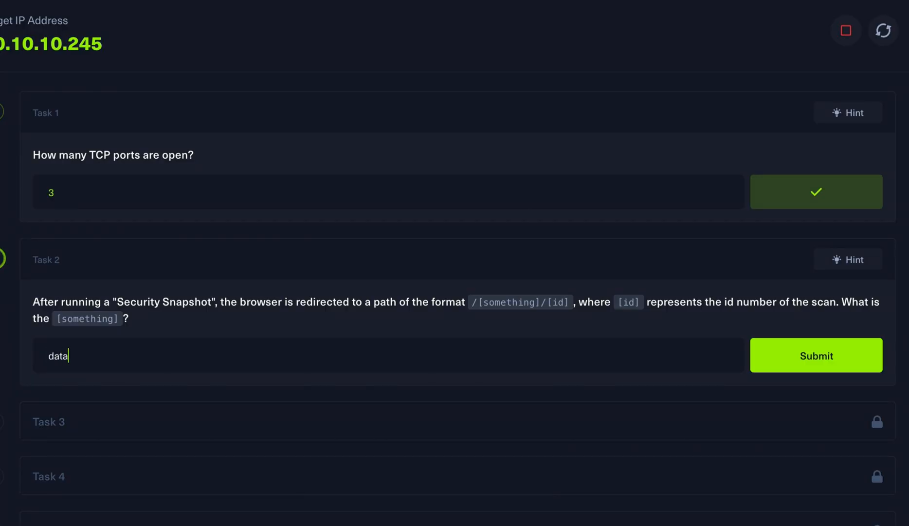
left_click(815, 355)
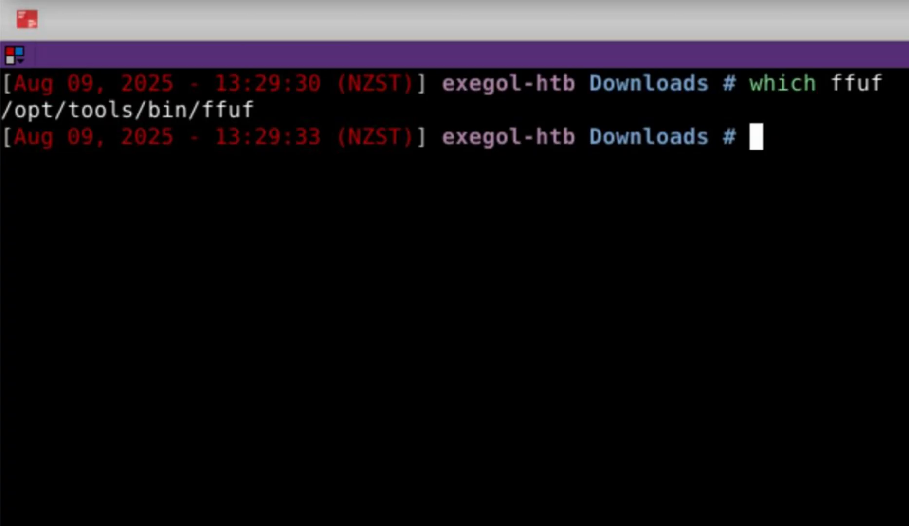
type("ffuf -c -w `fzf-wordlists` -u \"http://$TARGET/FUZZ\"")
type("for")
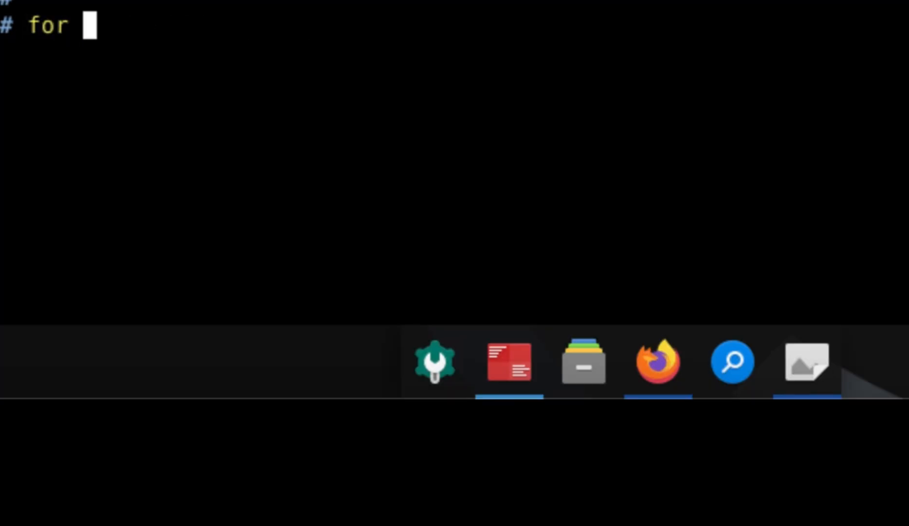
- Write a for loop echoing IDs 1 to 100 into /tmp/numbers.txt for ffuf
type("i in {}")
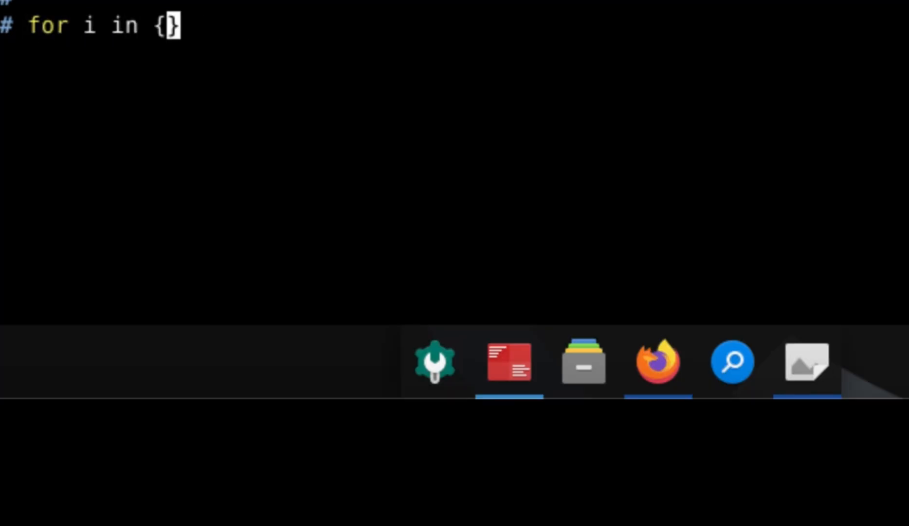
type("1..100..1")
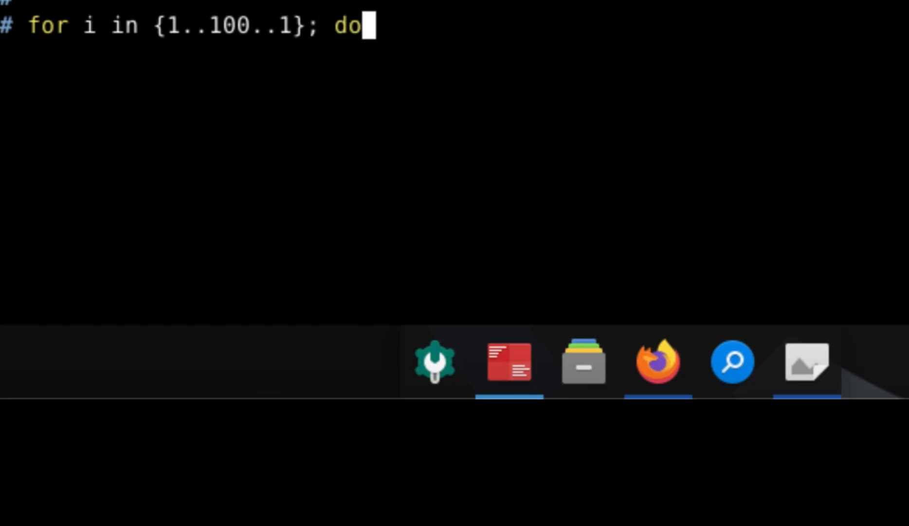
type("echo $i >> /tp/")
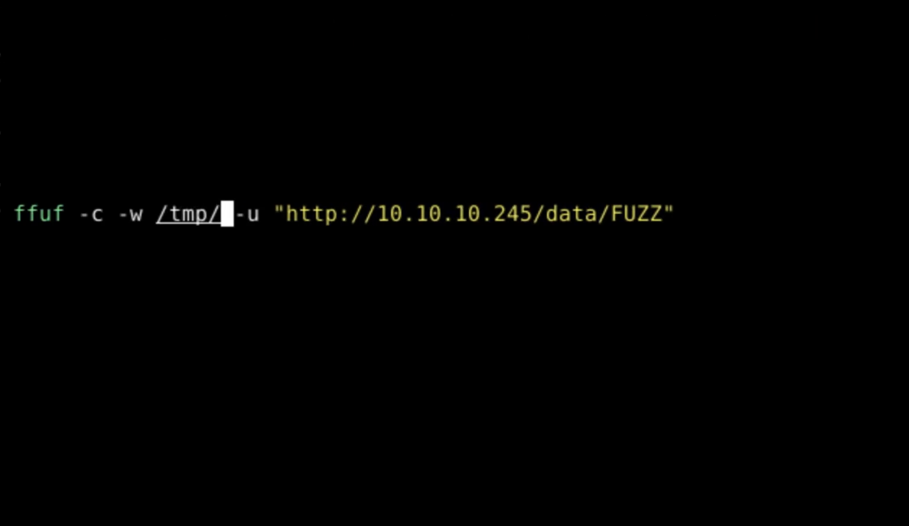
type("numbers.txt")
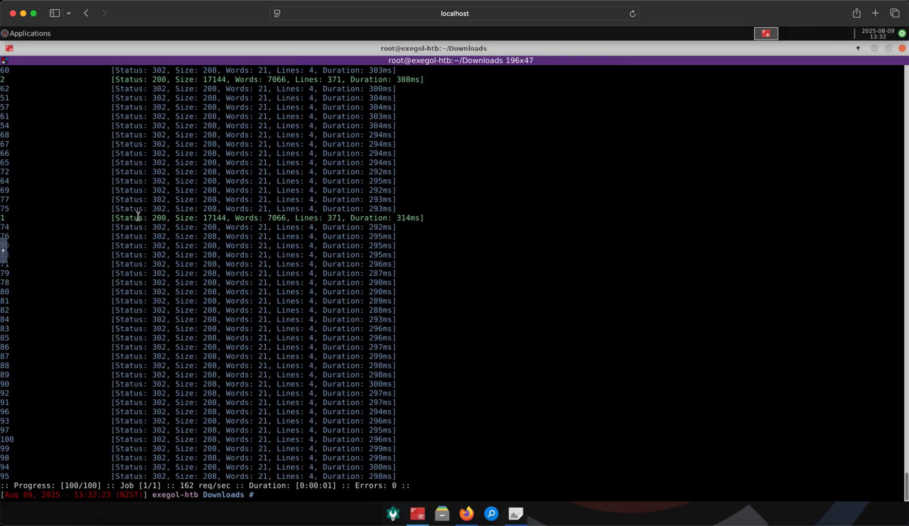
- Return to Firefox and download the pcap from Cap's /data/3 scan page
left_click(418, 514)
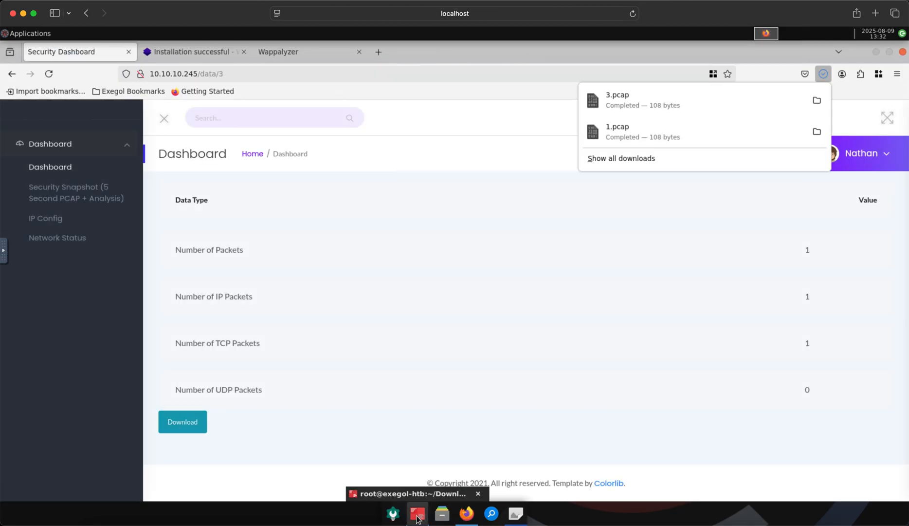
left_click(182, 422)
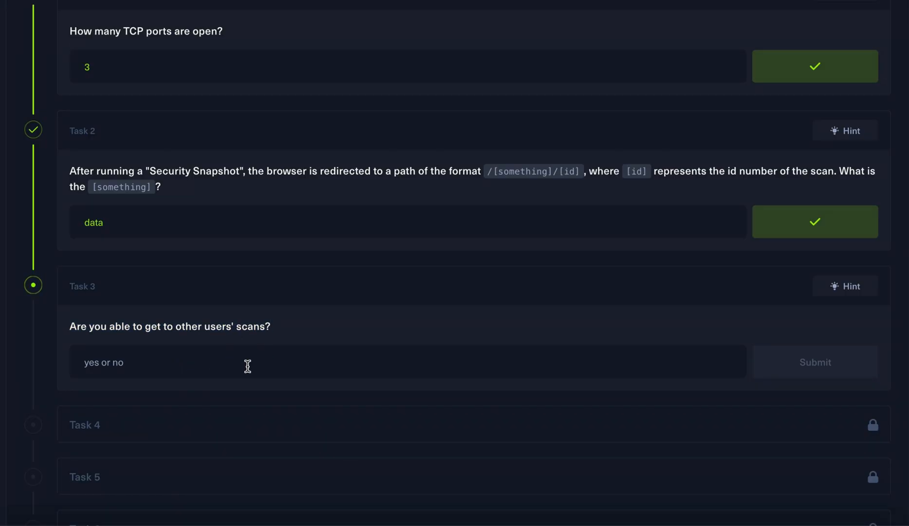
- Start answering Cap's Task 3 about accessing other users' scans
left_click(815, 362)
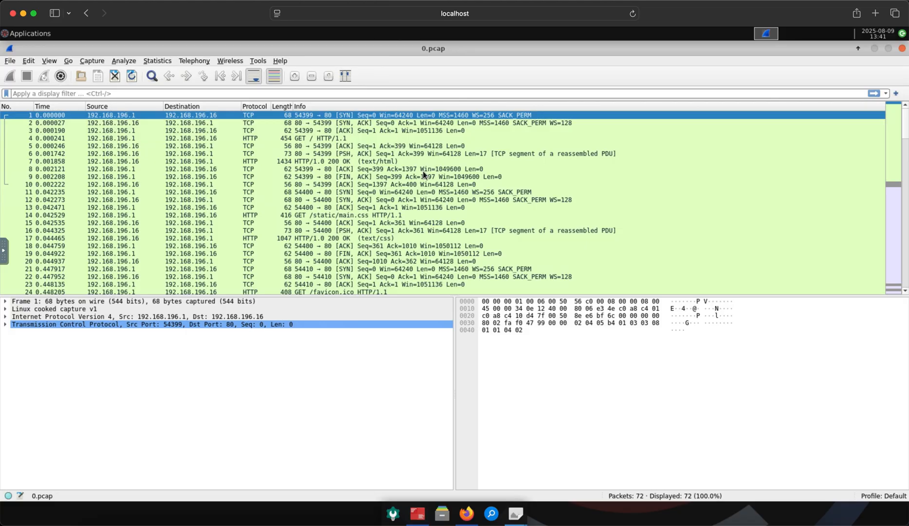
- Select a packet in 0.pcap and begin a 'frame contains' display filter
left_click(232, 169)
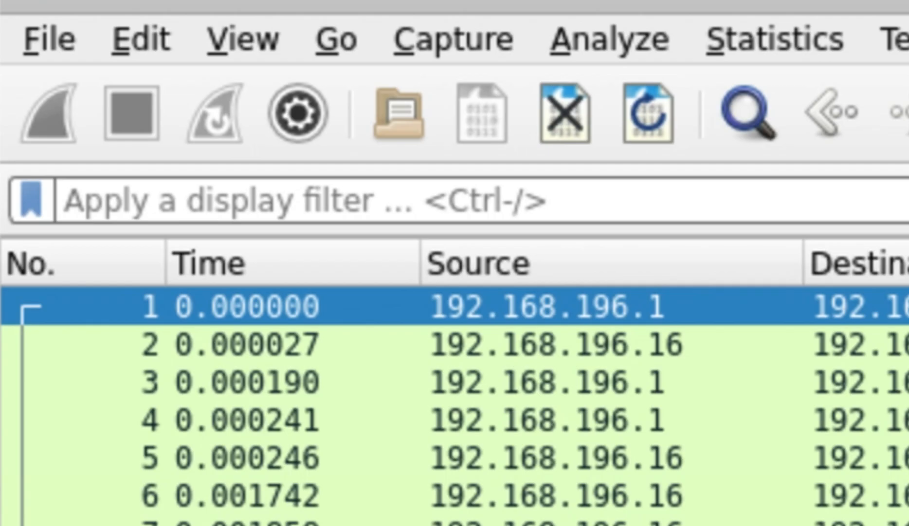
type("frame cont")
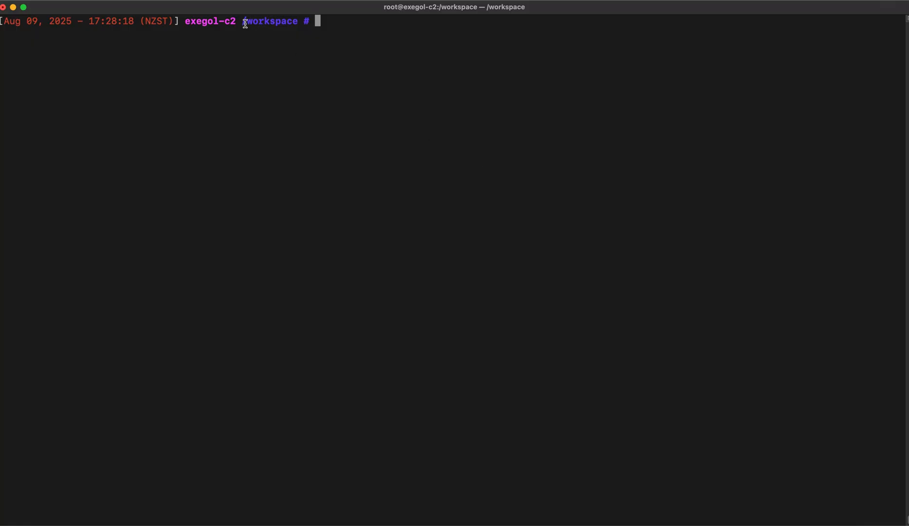
- Run the Havoc teamserver in the background with havoc.yaotl and view its 40056 port
double_click(229, 21)
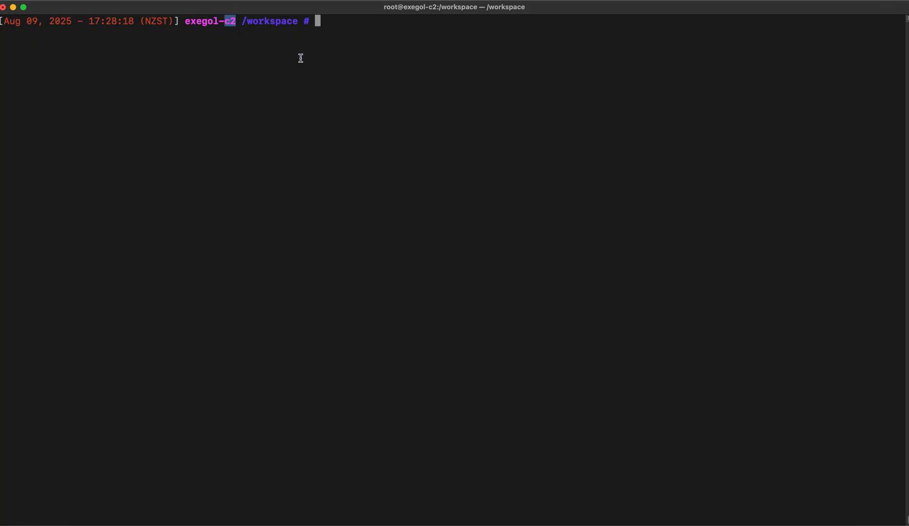
type("havoc client")
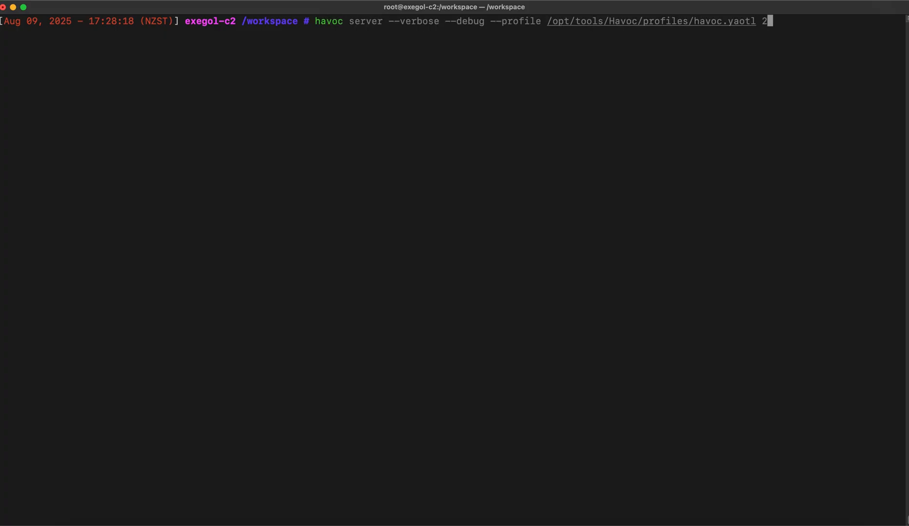
type("> /dev/null &")
type("jobs")
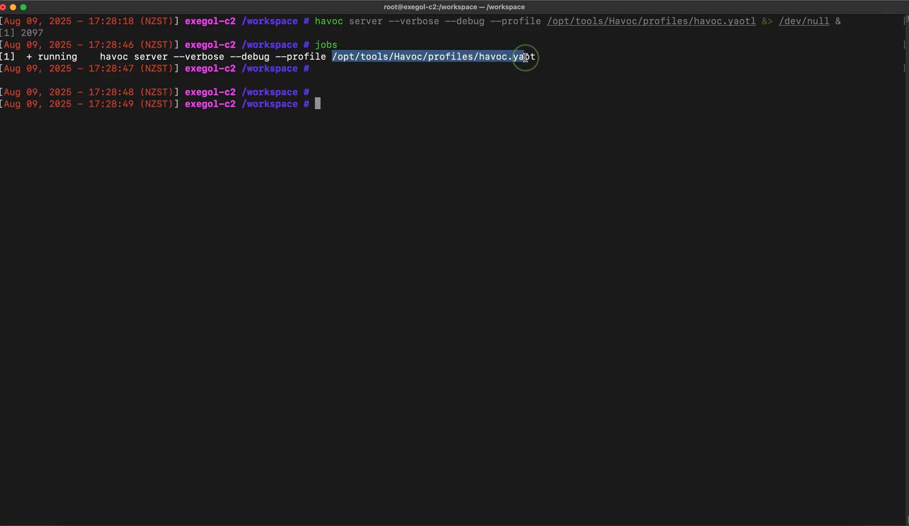
right_click(525, 57)
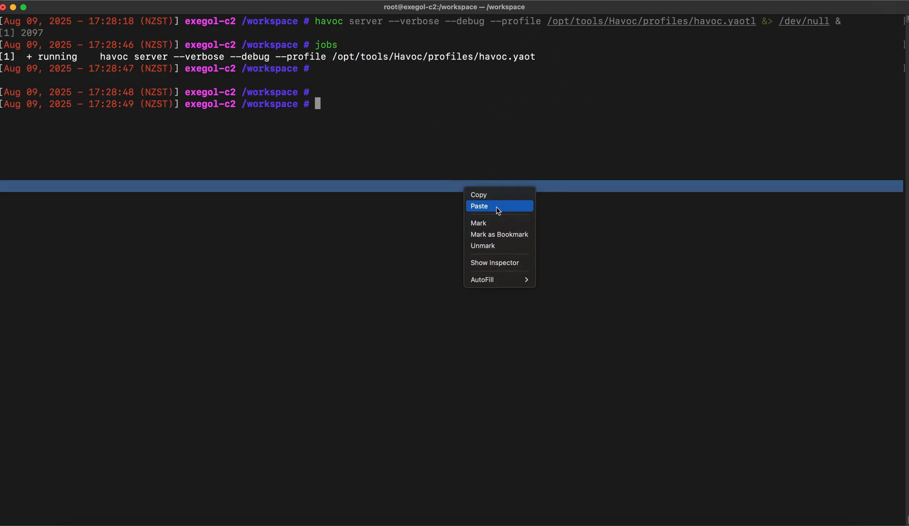
left_click(479, 206)
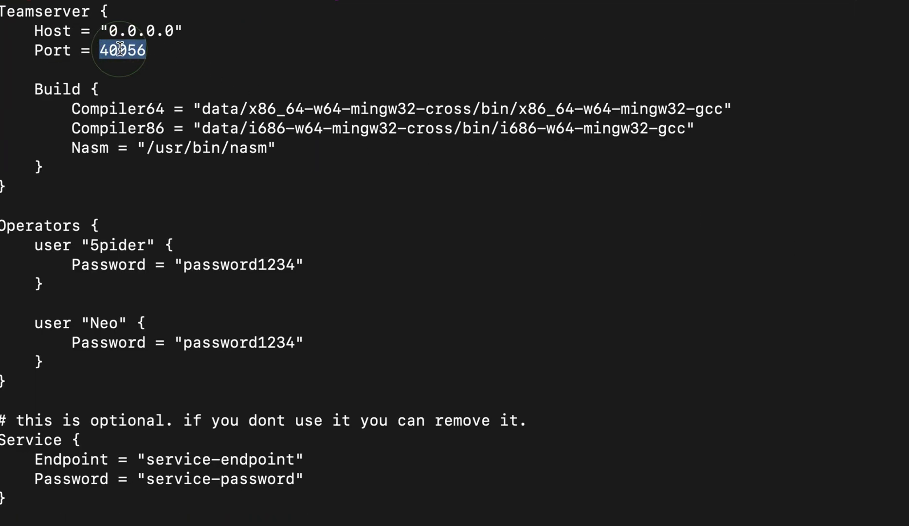
mouse_move(109, 234)
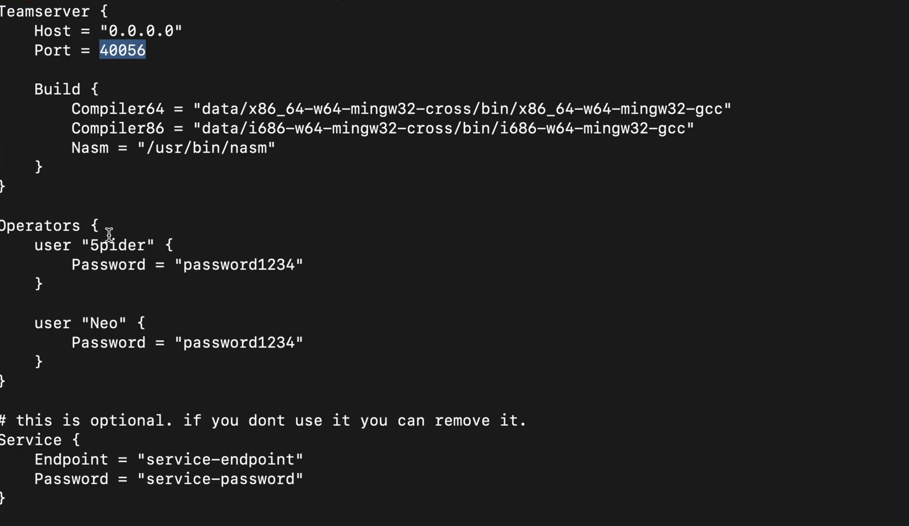
scroll("down", 3)
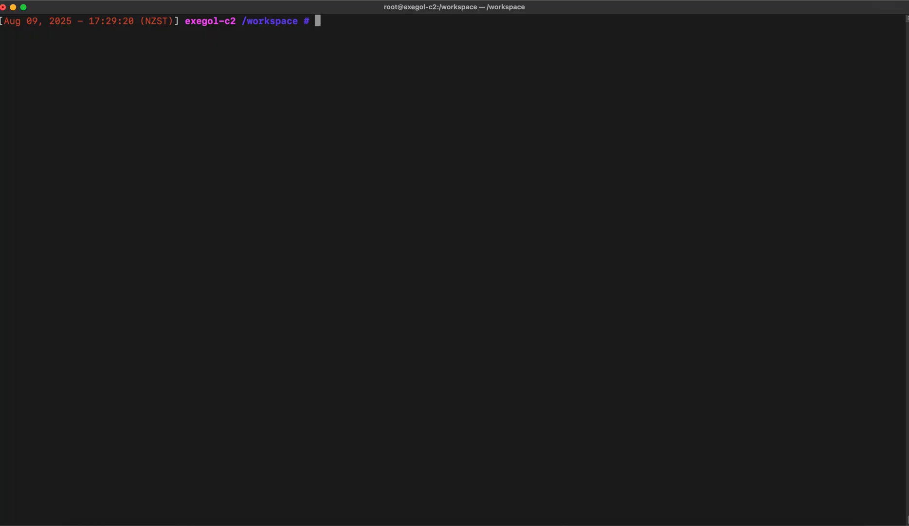
- Launch havoc client and connect to localhost port 40056 with pasted operator credentials
type("havoc client")
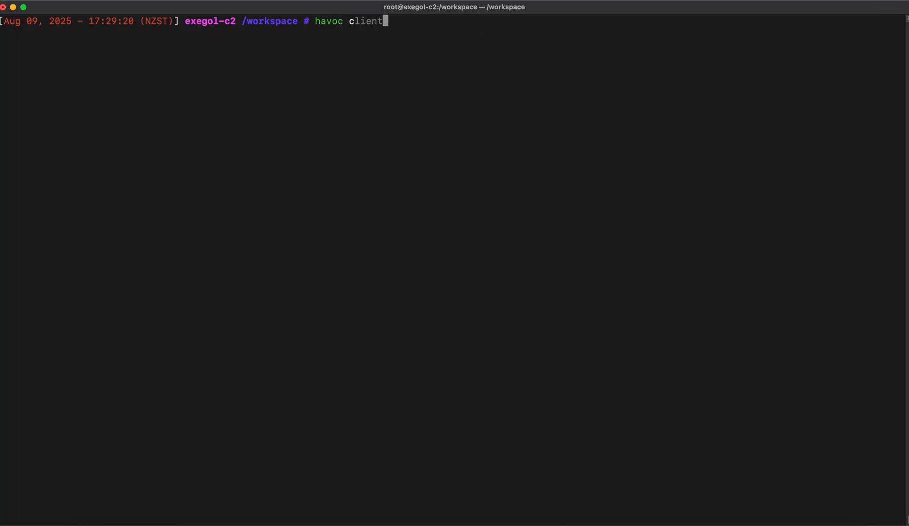
key("Return")
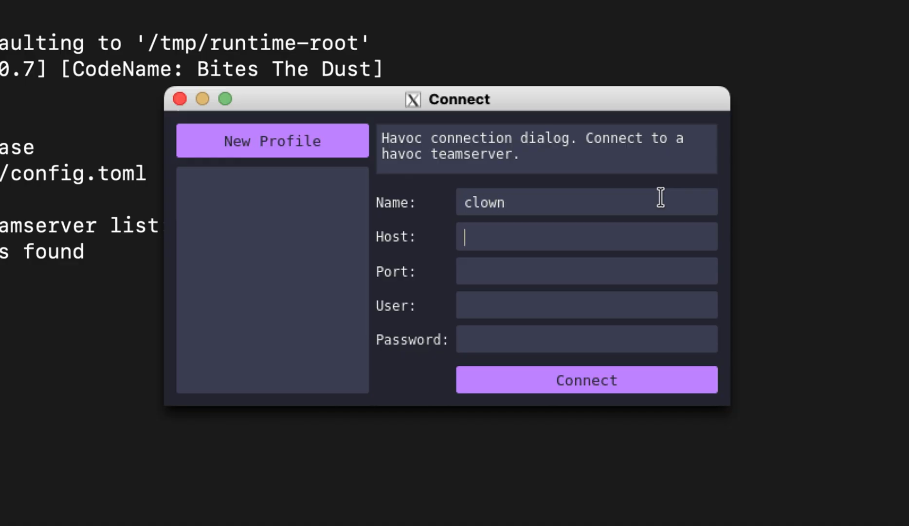
type("localhost")
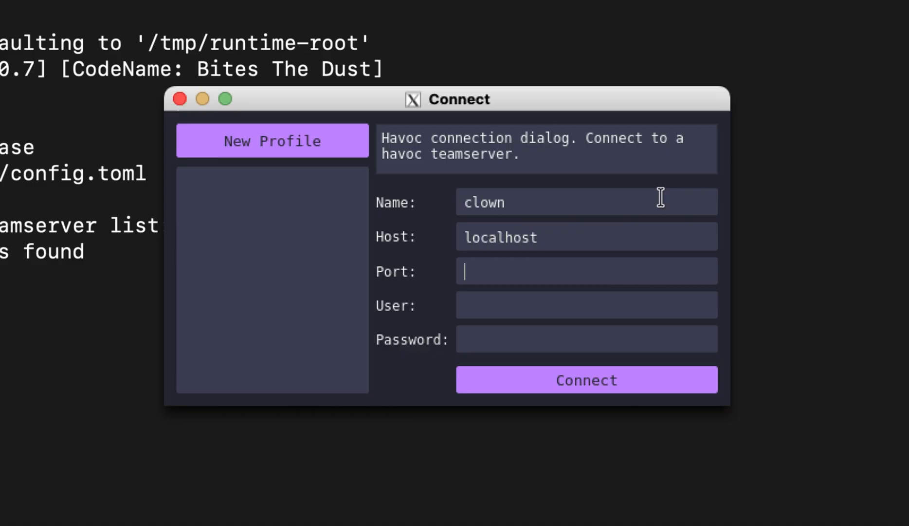
type("500")
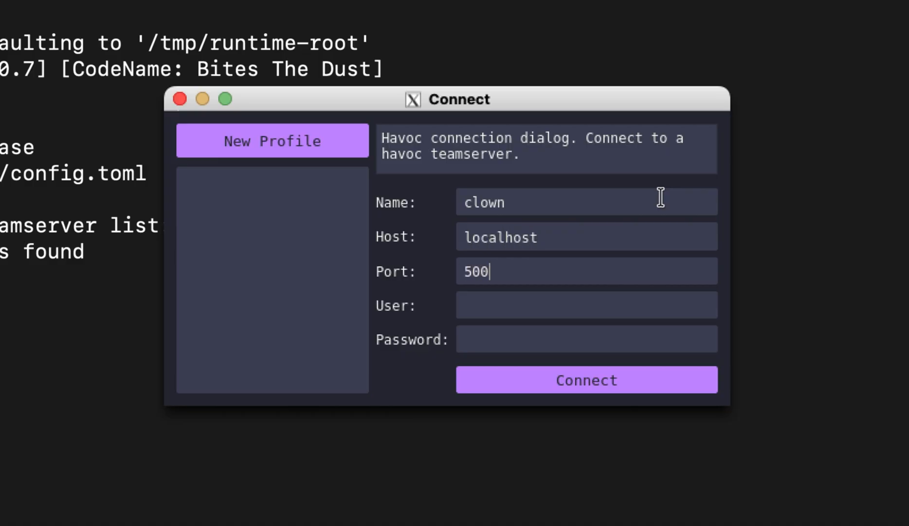
type("56")
left_click(586, 305)
type("5")
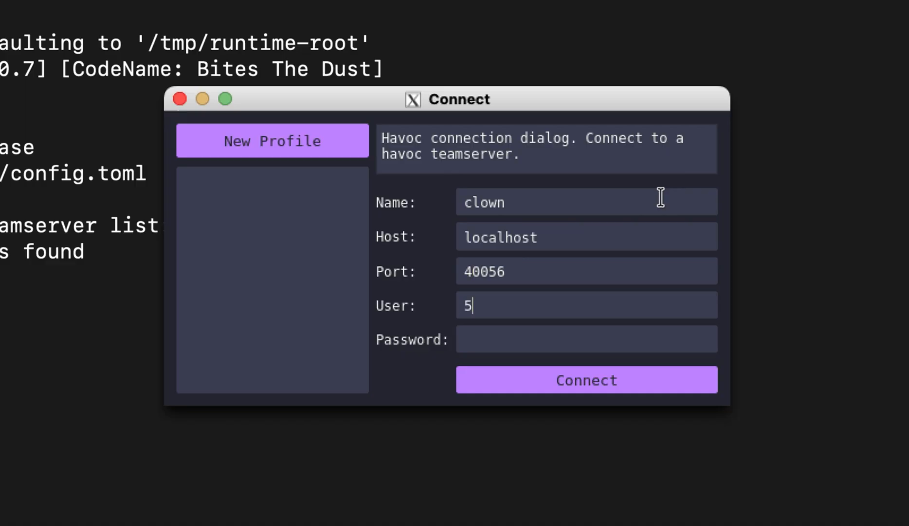
right_click(577, 356)
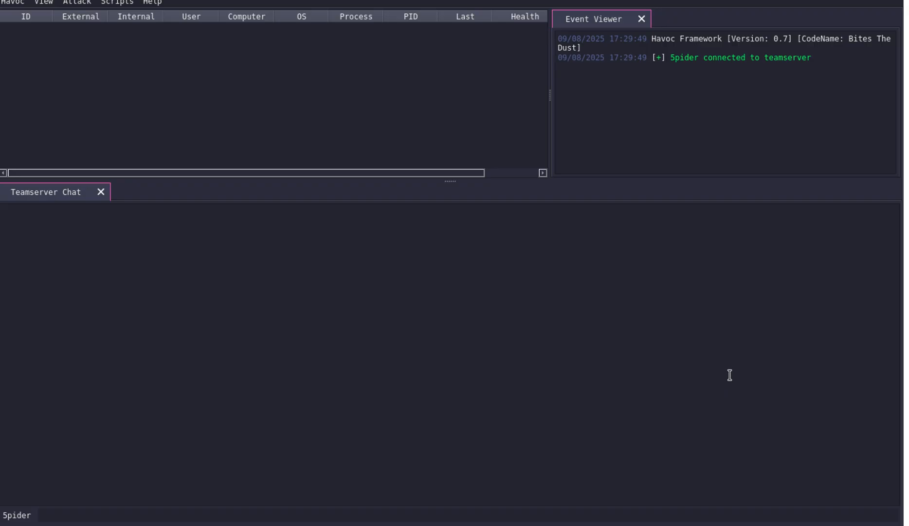
- Post 'hello', add a listener named https, and open the Loot Collection view
type("hello")
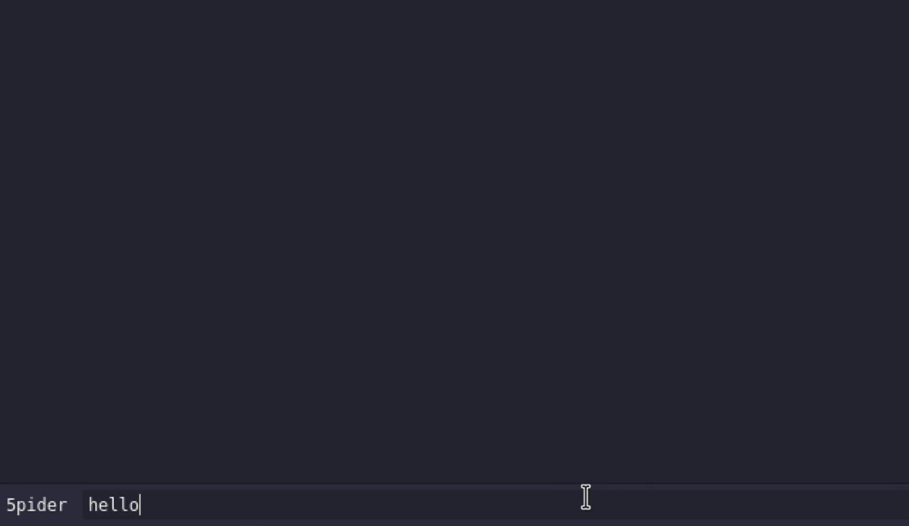
left_click(114, 44)
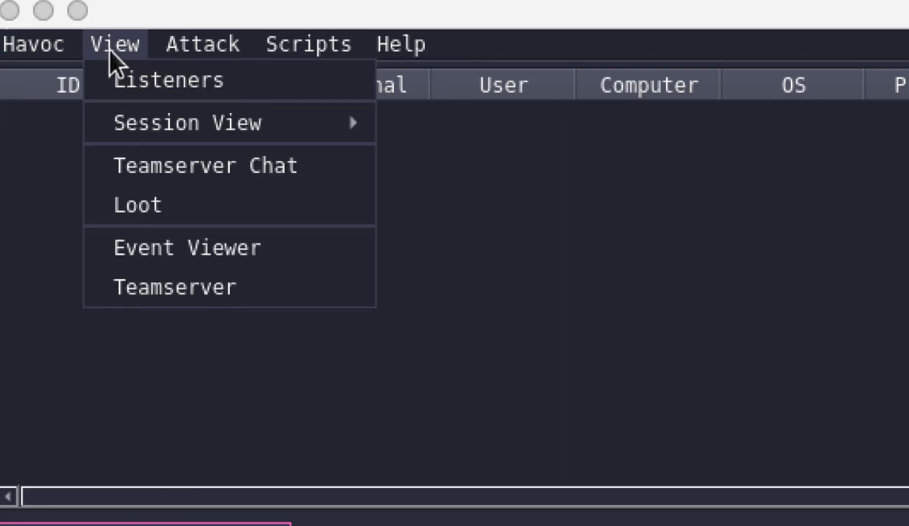
left_click(167, 80)
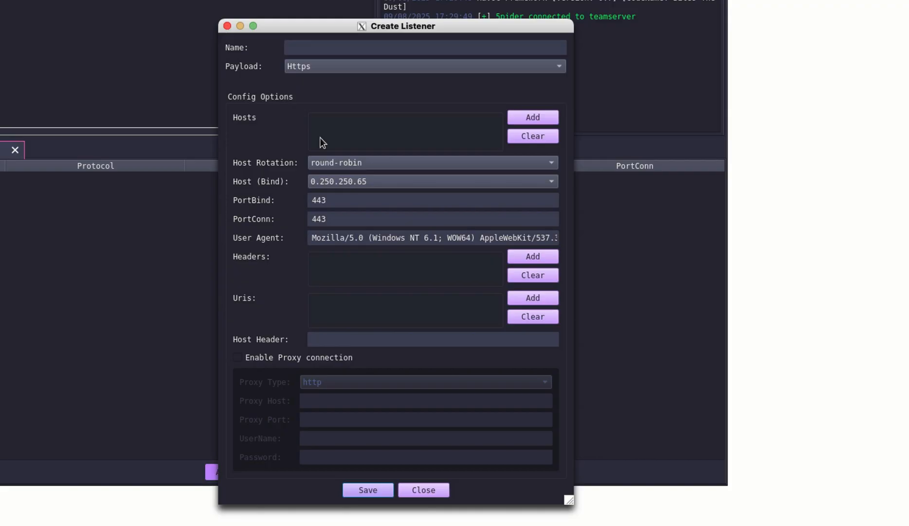
type("http")
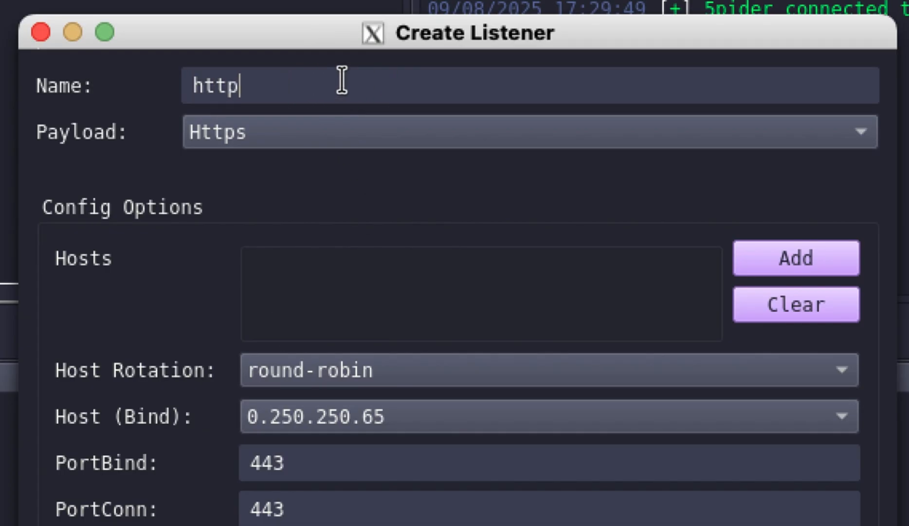
type("s")
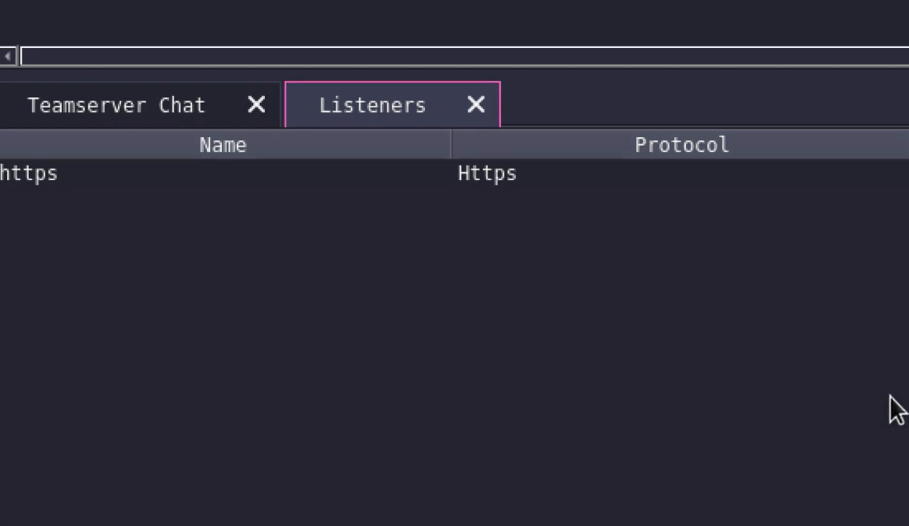
left_click(126, 42)
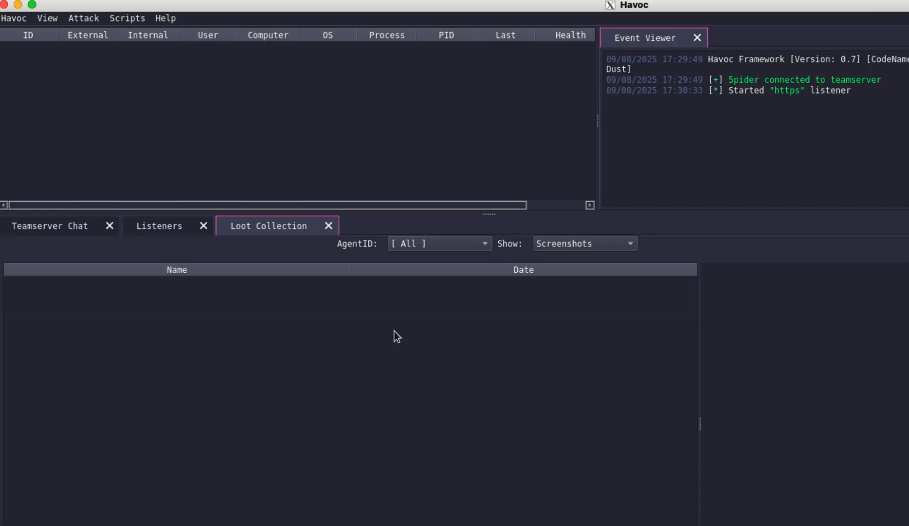
- Generate a Demon x64 Windows Exe payload for the https listener
left_click(83, 18)
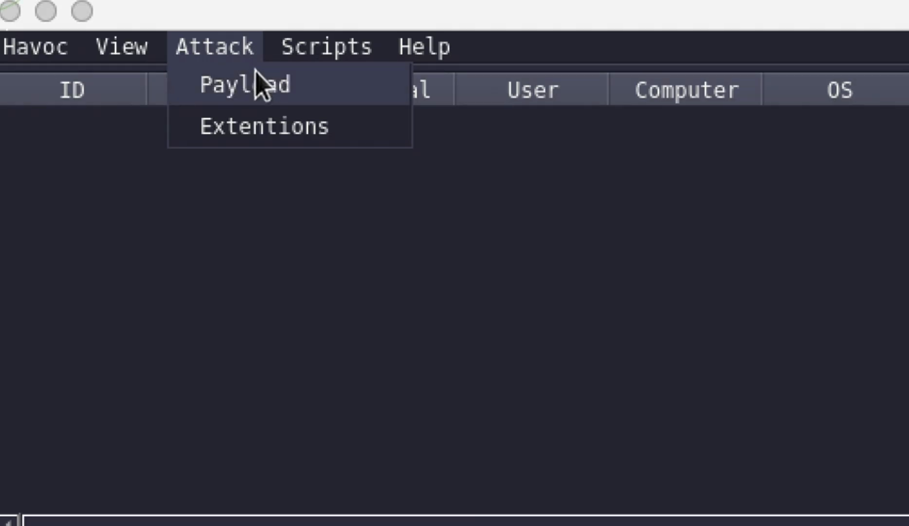
left_click(244, 84)
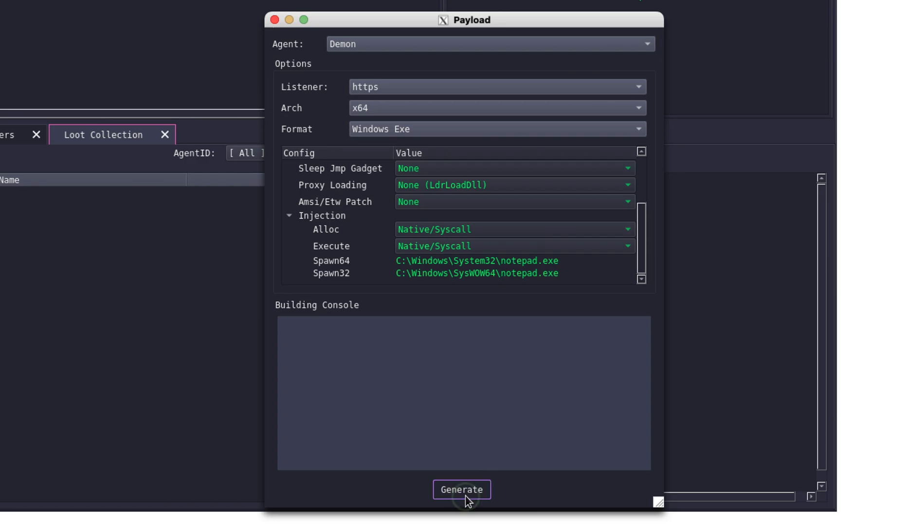
left_click(461, 489)
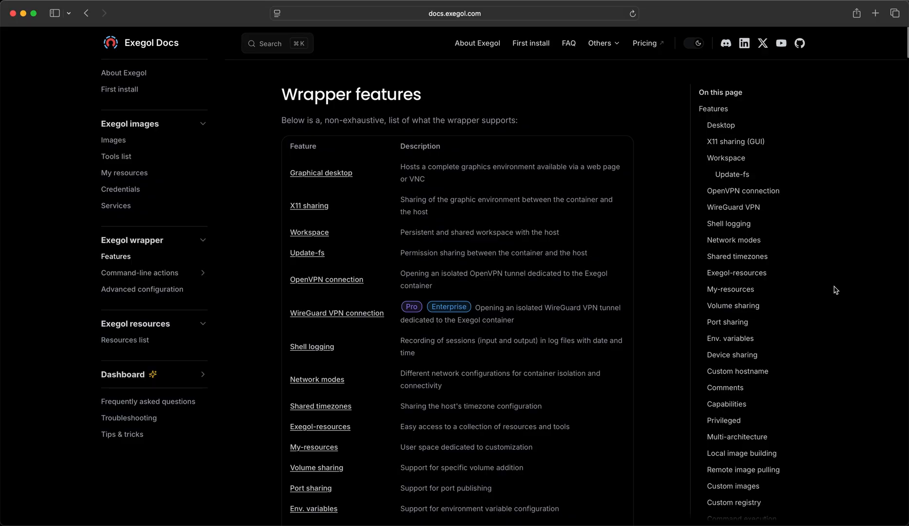
- Navigate Exegol Docs through Tools list to the Services page listing Havoc on 40056
scroll("down", 3)
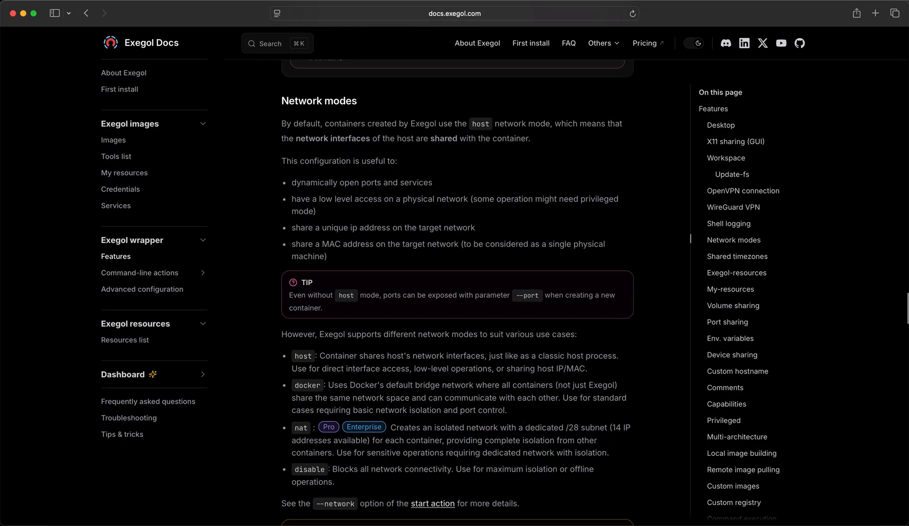
left_click(116, 156)
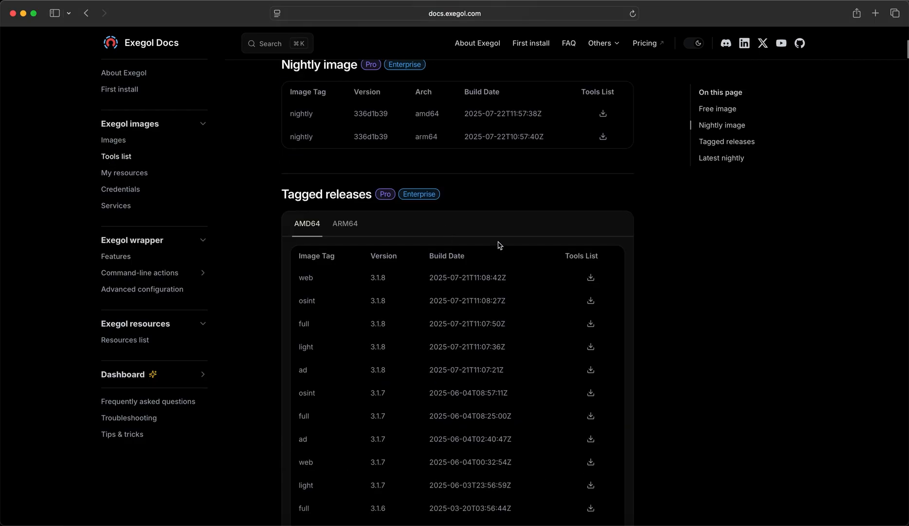
left_click(115, 205)
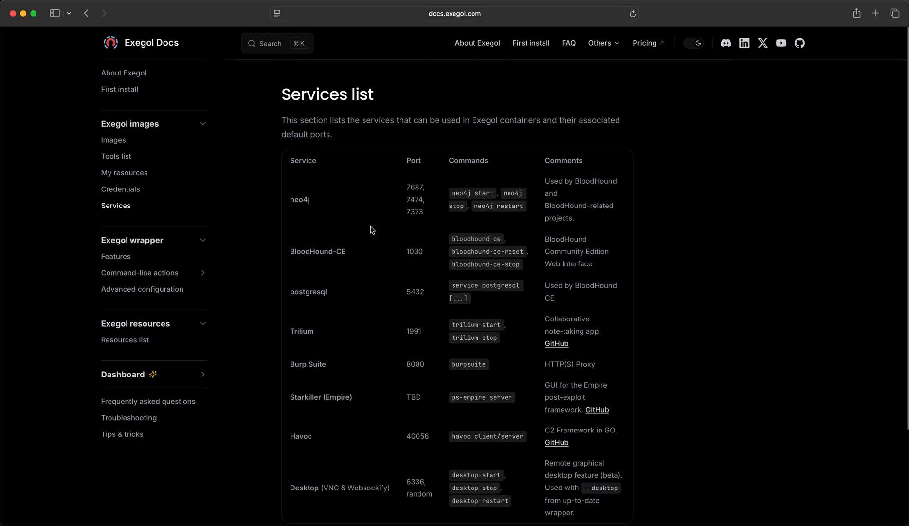